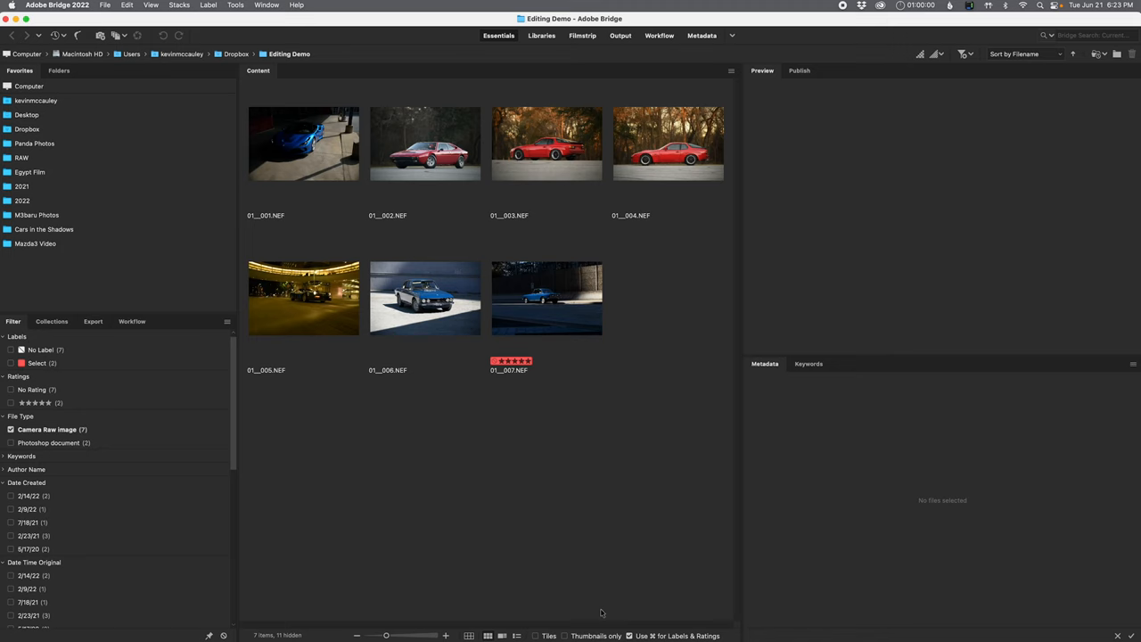
Select 01__001.NEF in Bridge and open it in Camera Raw
left_click(303, 143)
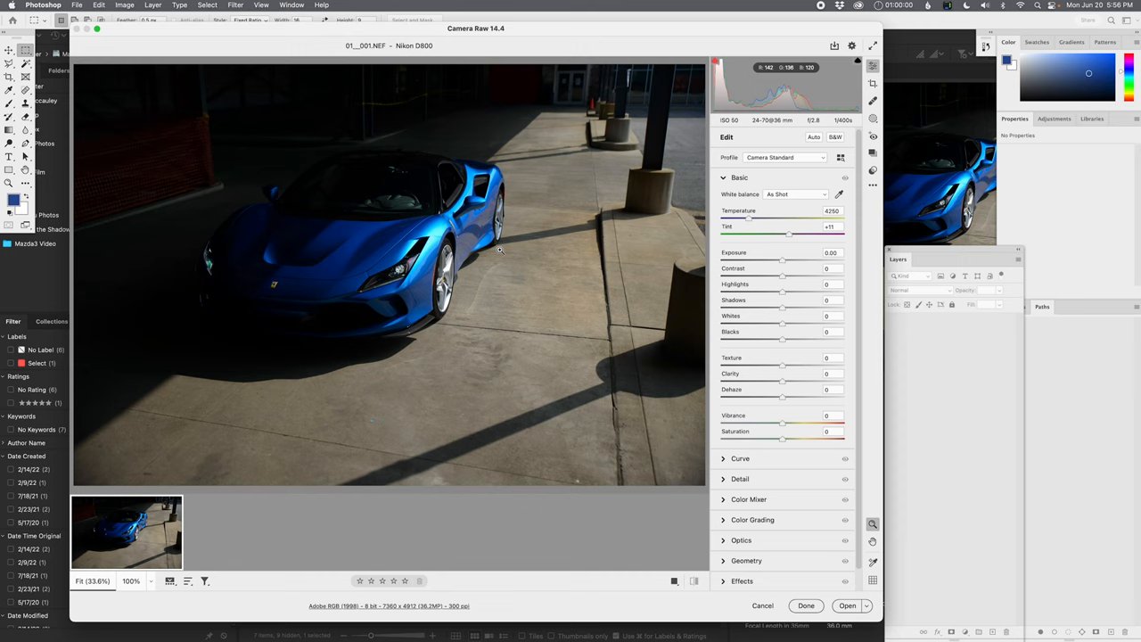
Crop the Ferrari tighter, pick a Portra profile and rework Highlights, Shadows, Whites and Blacks
left_click(872, 84)
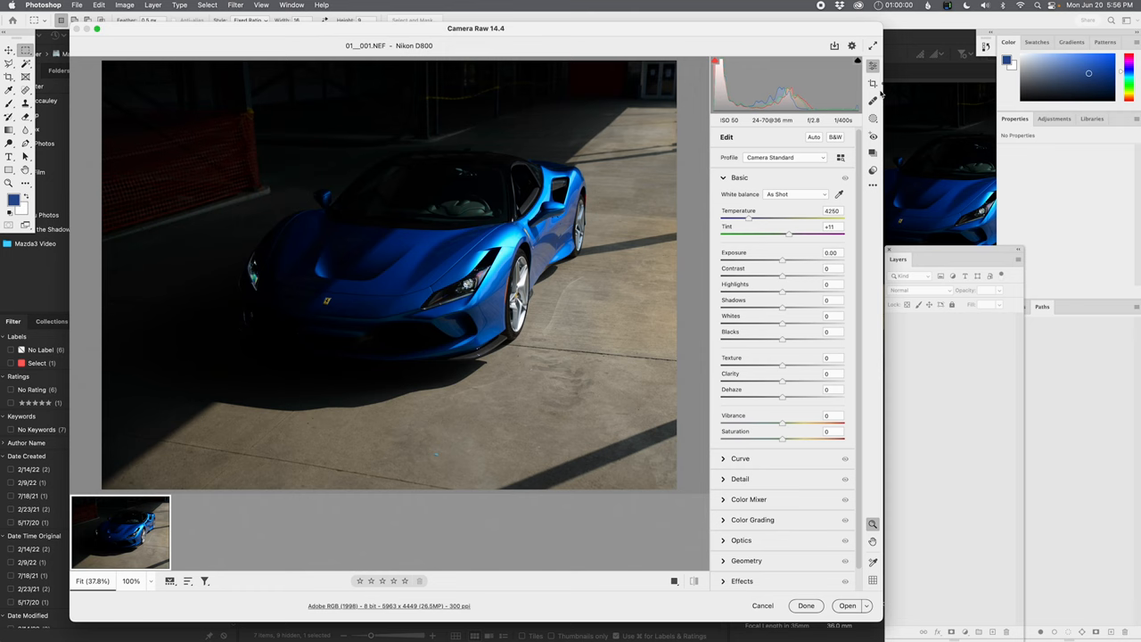
left_click(873, 100)
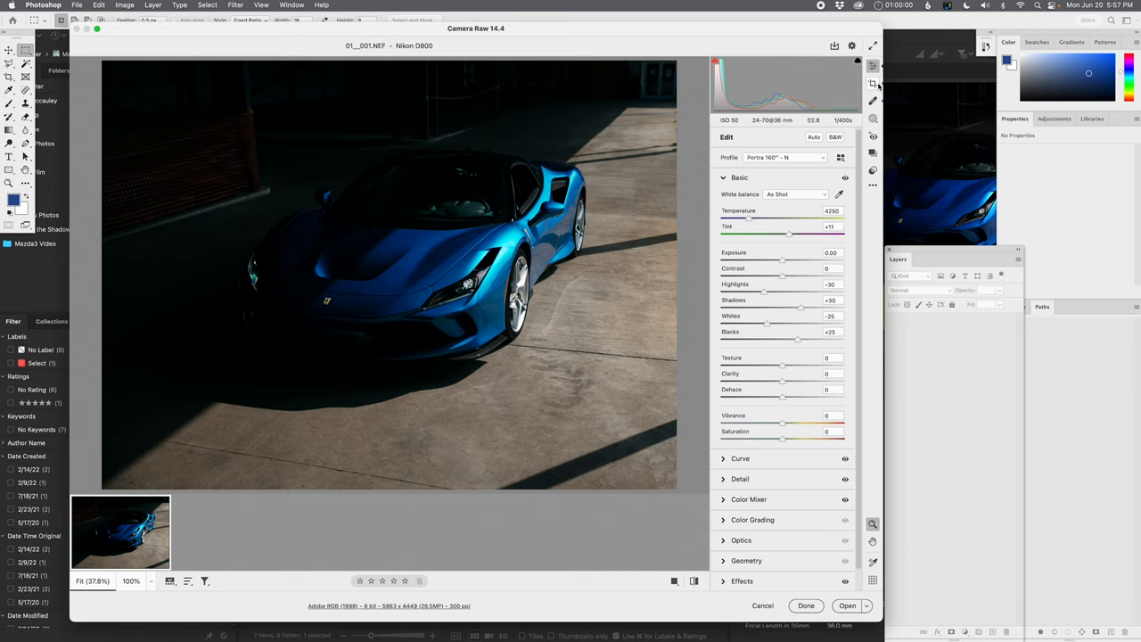
left_click_drag(801, 307, 811, 306)
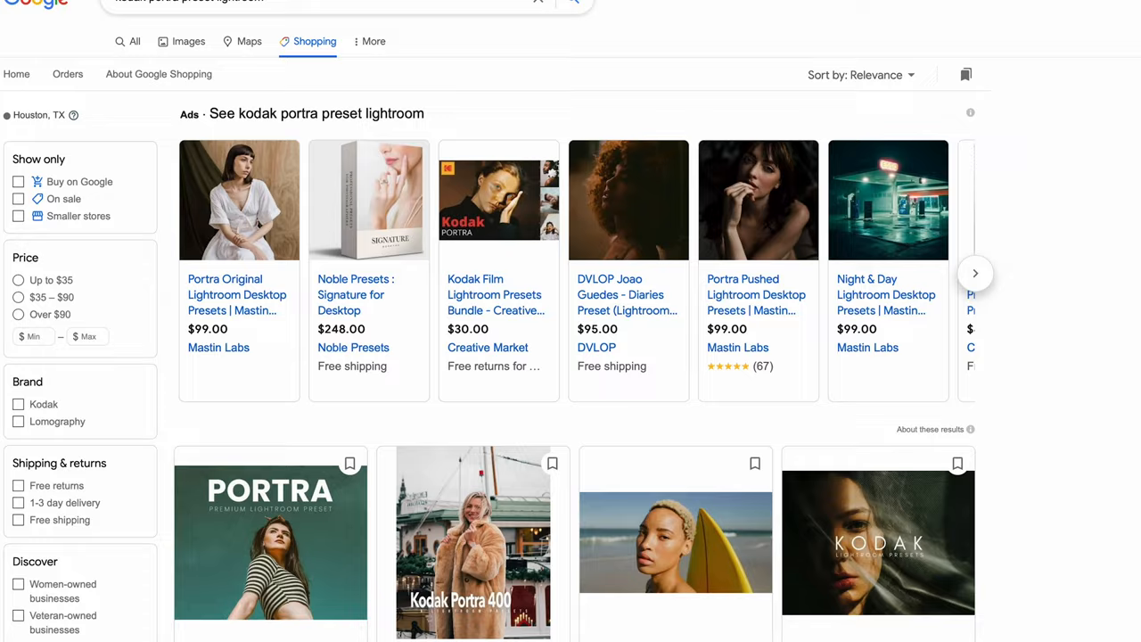
Browse Google Shopping results for 'kodak portra preset lightroom'
scroll("down", 3)
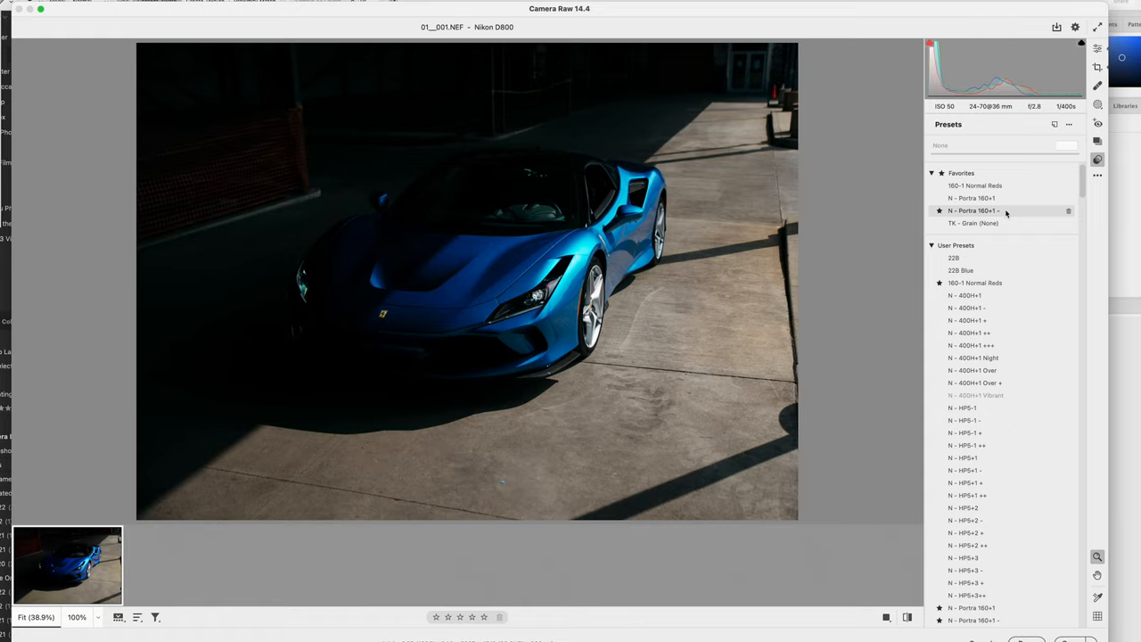
Apply the Portra favourite preset, review the Color Mixer and recrop the Ferrari wider
left_click(972, 210)
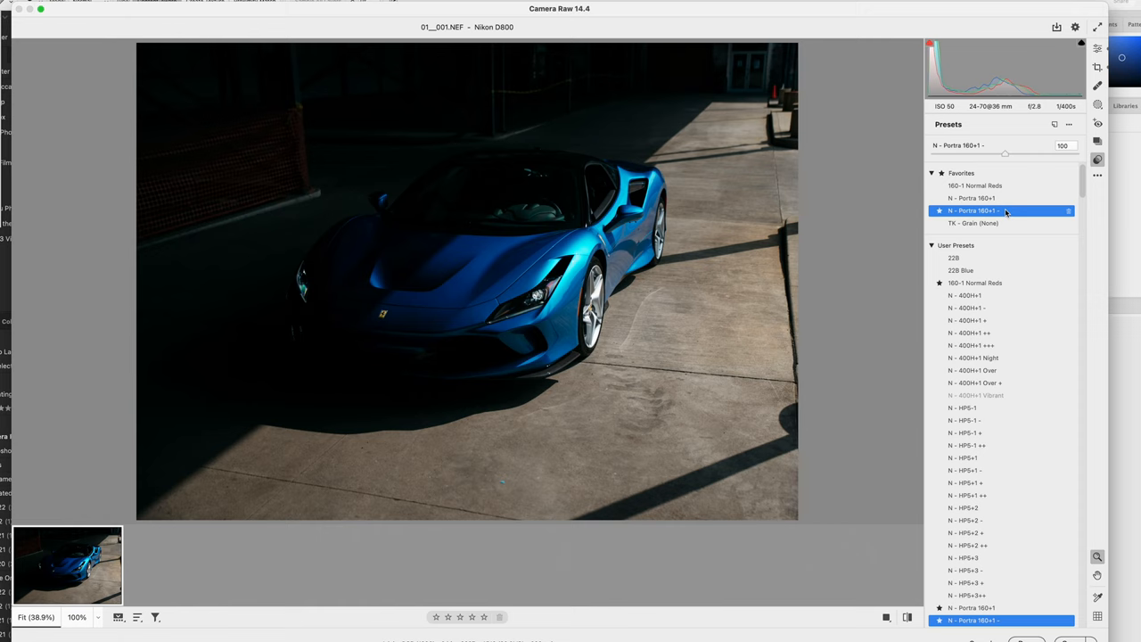
left_click(908, 617)
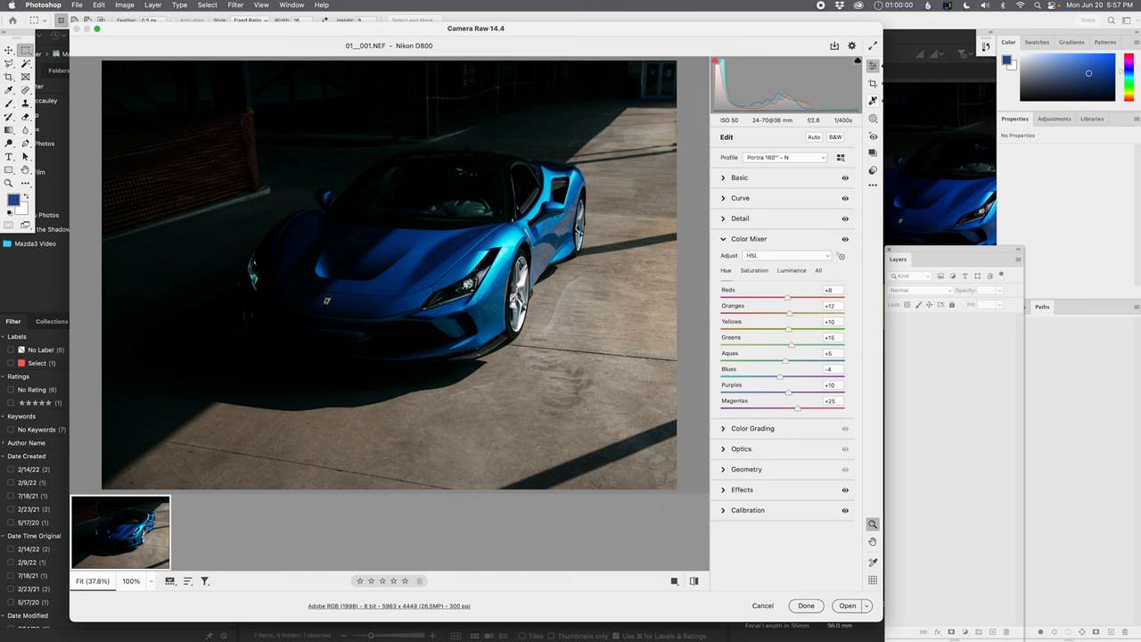
left_click(738, 178)
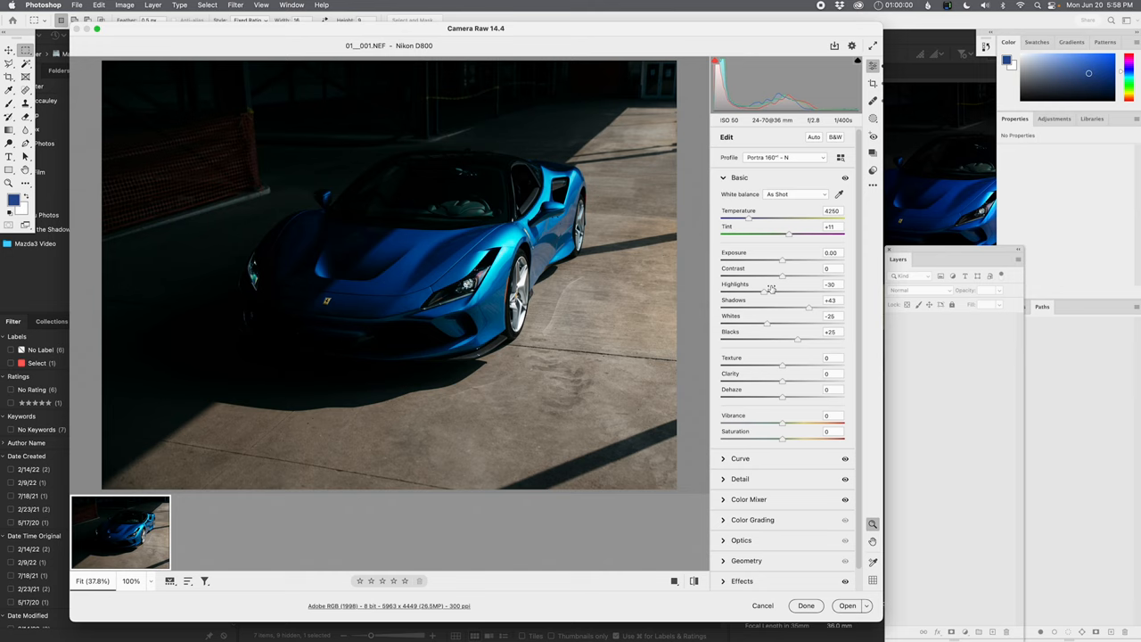
left_click(873, 100)
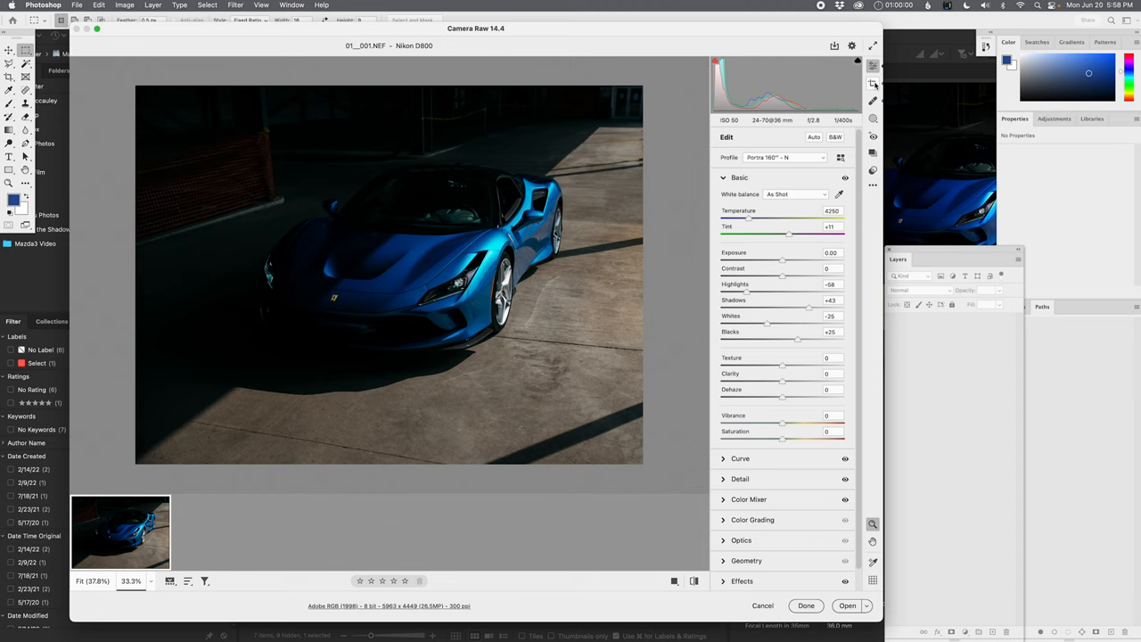
Raise Exposure slightly and bring up the mask creation options
left_click_drag(783, 259, 791, 259)
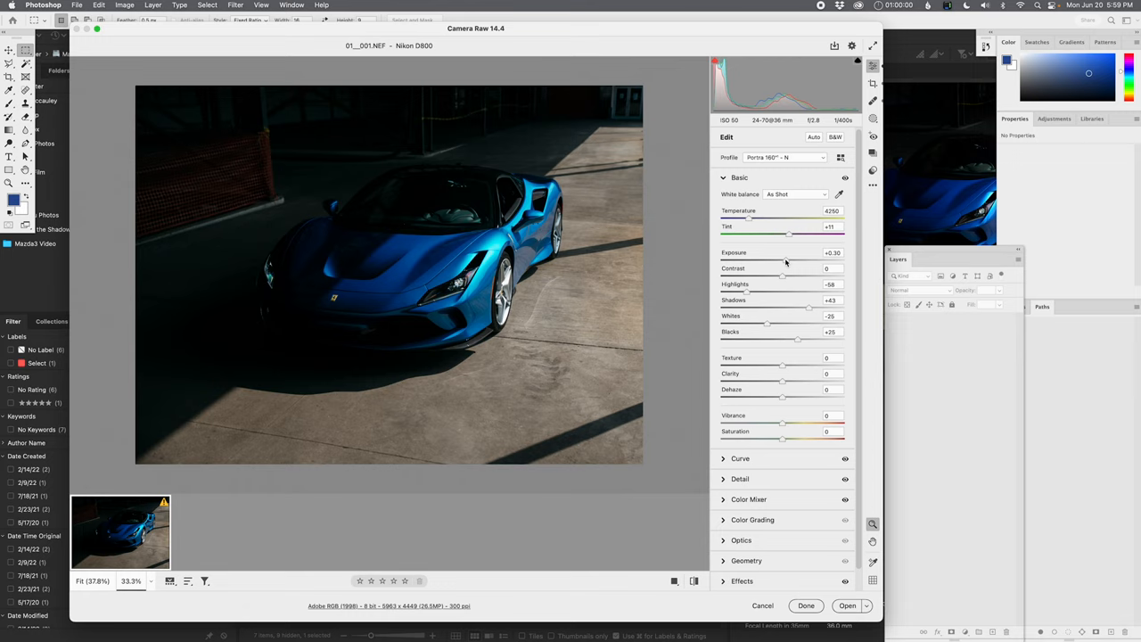
left_click(874, 117)
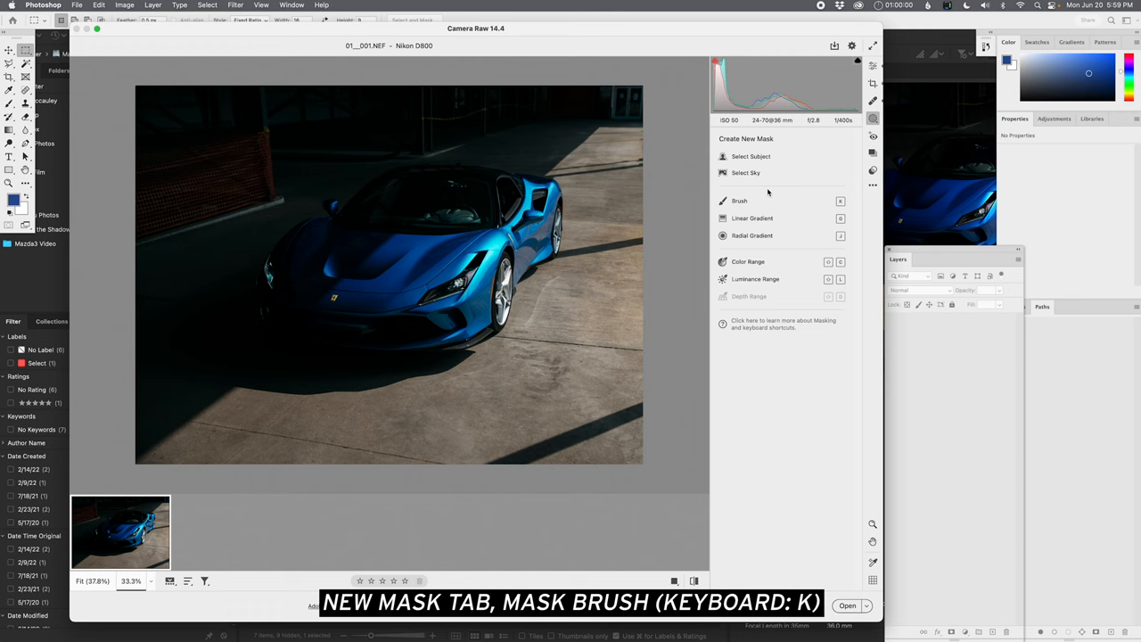
Warm Temperature and Tint, try Select Sky and dismiss the 'No sky detected' alert
left_click(738, 200)
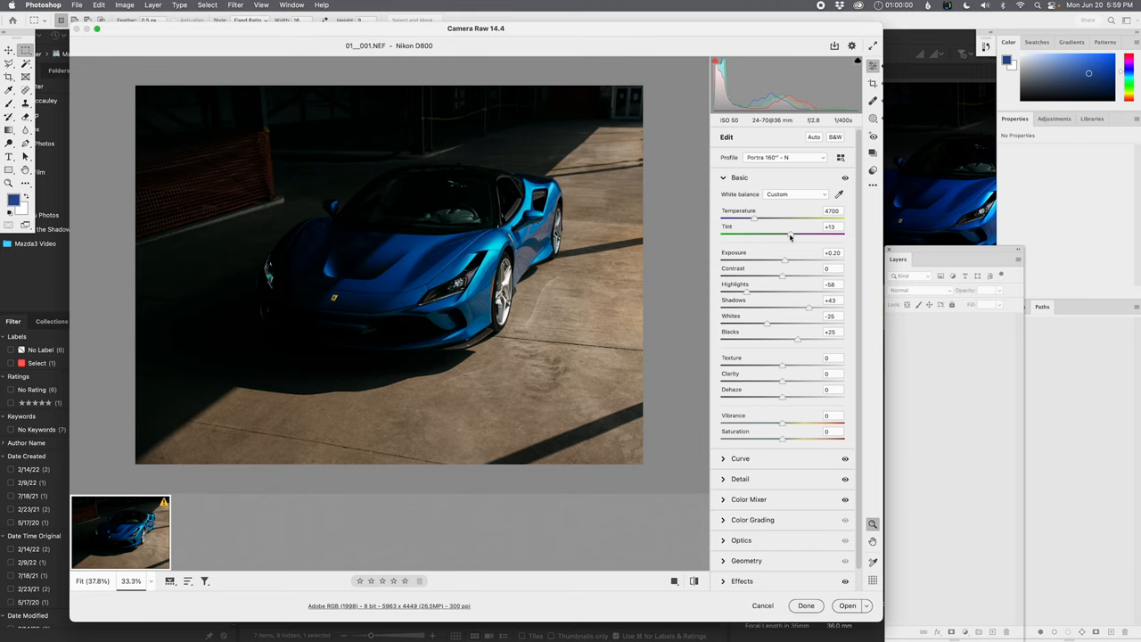
mouse_move(874, 183)
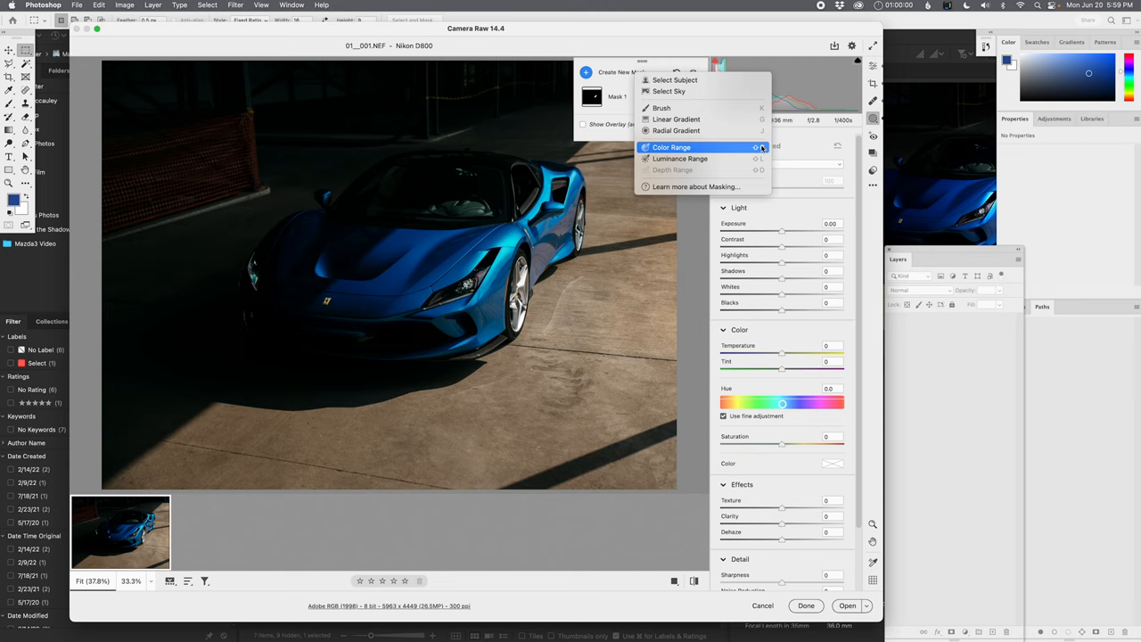
left_click(669, 91)
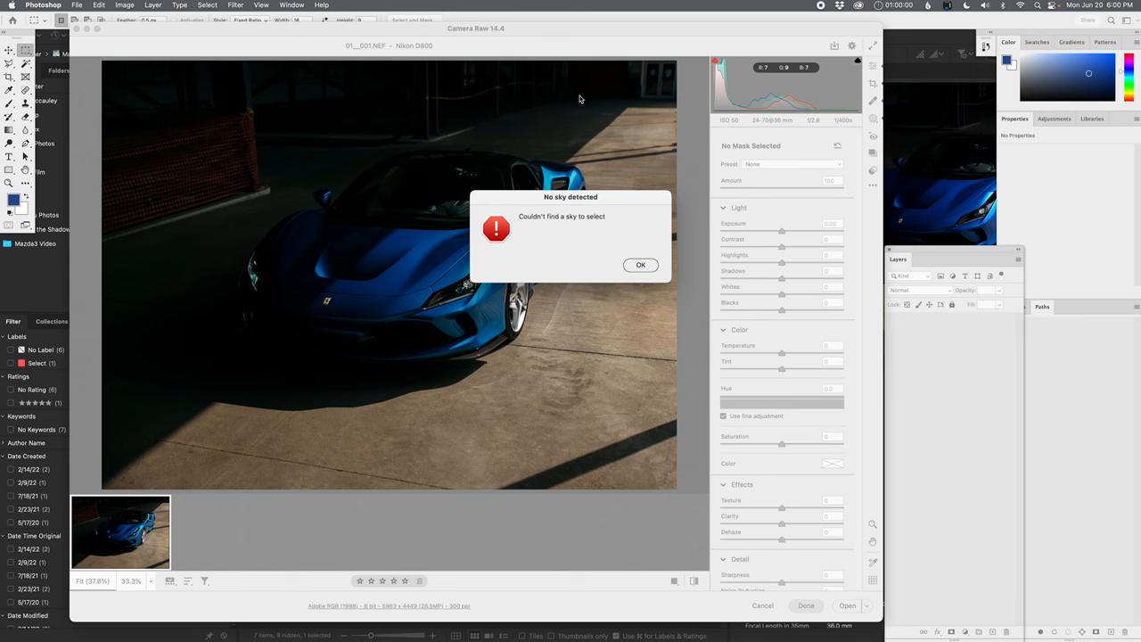
left_click(641, 264)
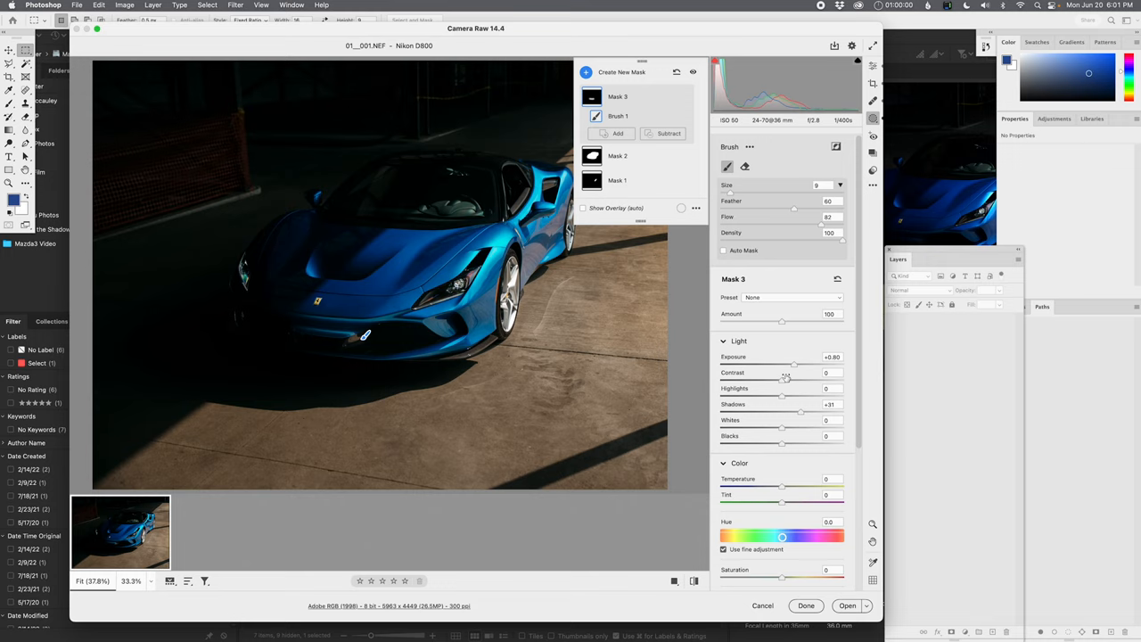
Paint a brush mask over the car with raised Exposure, Contrast and Shadows
left_click_drag(784, 367, 795, 367)
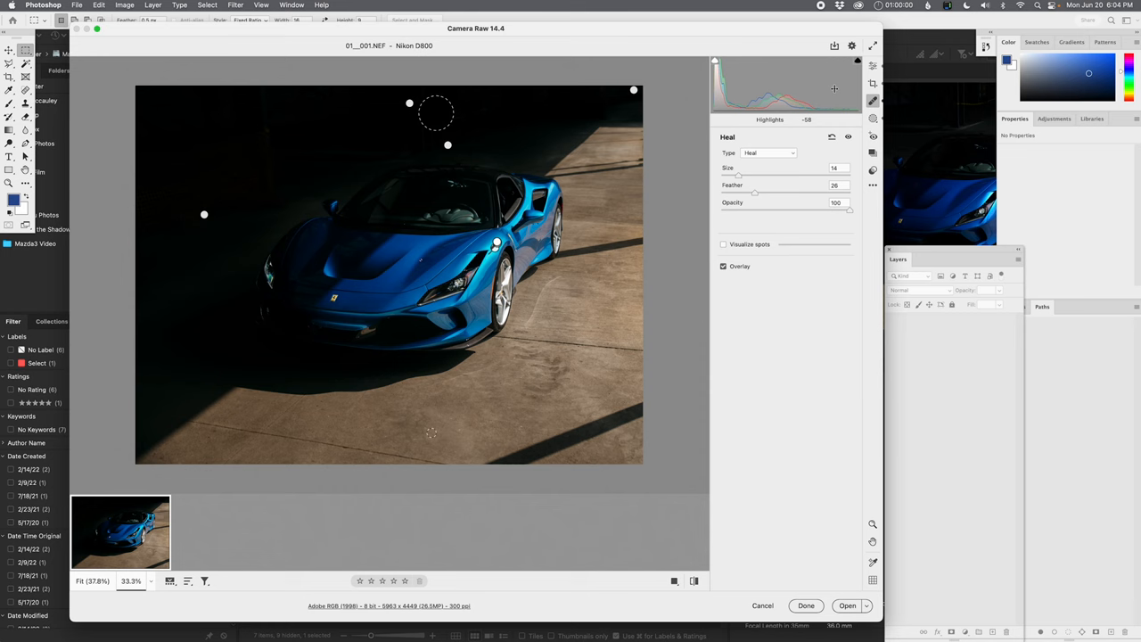
Heal a distracting spot in the dark background behind the Ferrari
left_click(873, 118)
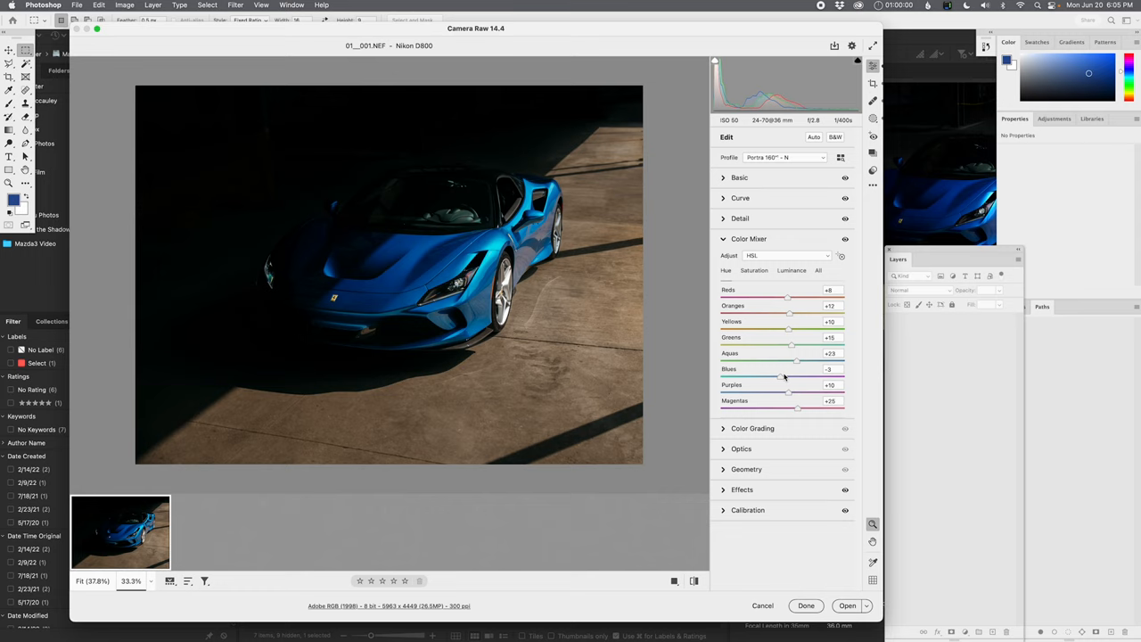
Adjust a colour range in the Color Mixer, then start a new mask showing the type menu
left_click(753, 271)
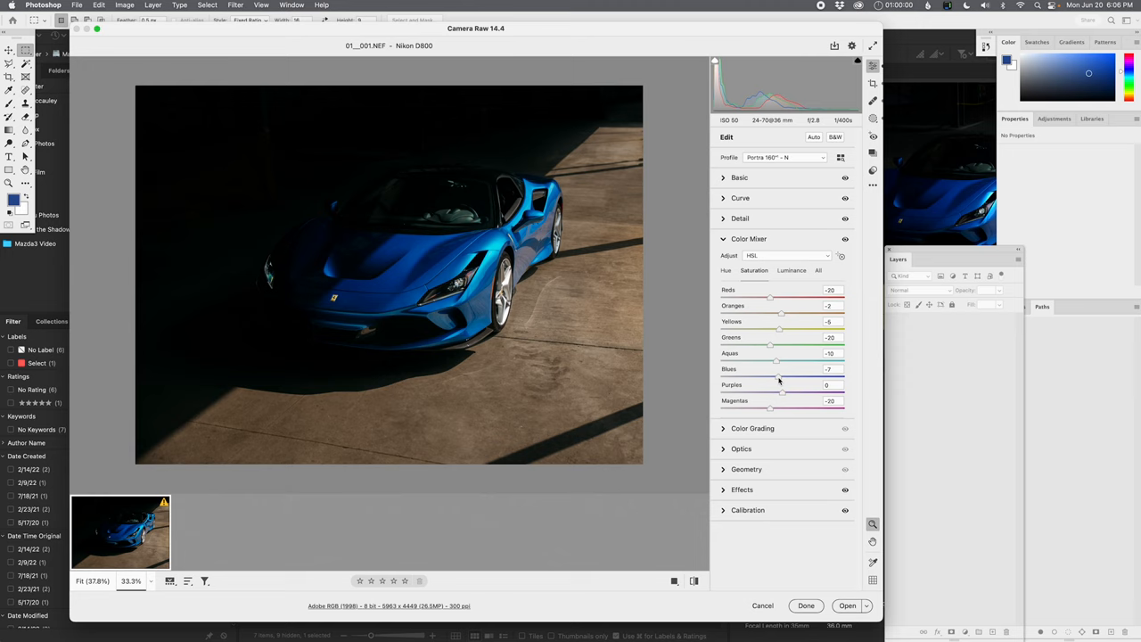
left_click_drag(781, 321, 756, 321)
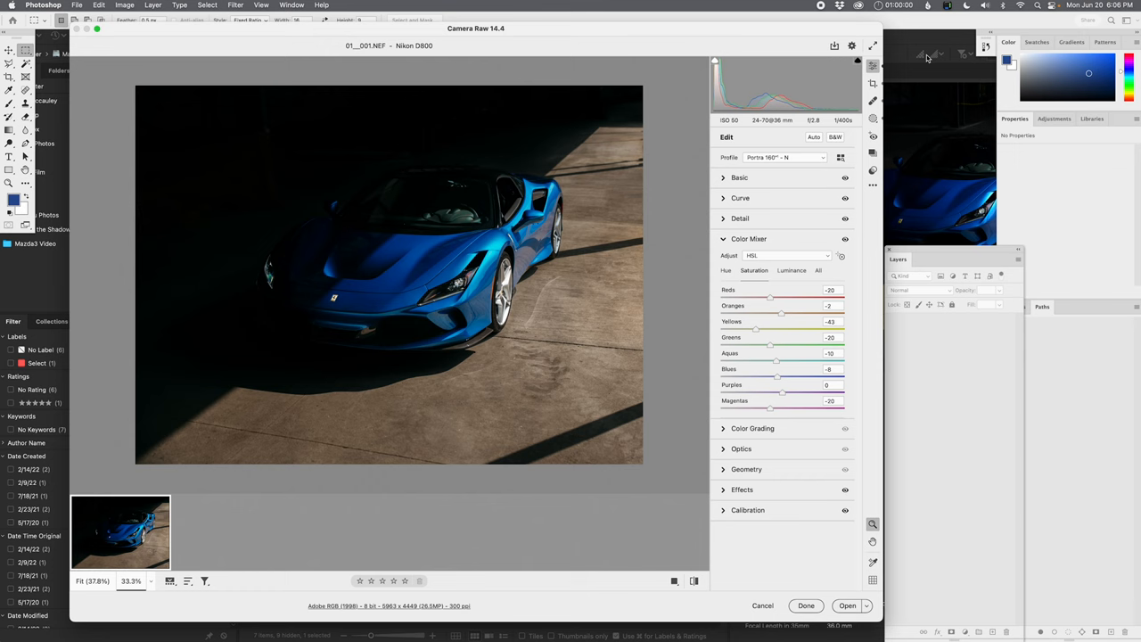
left_click(874, 118)
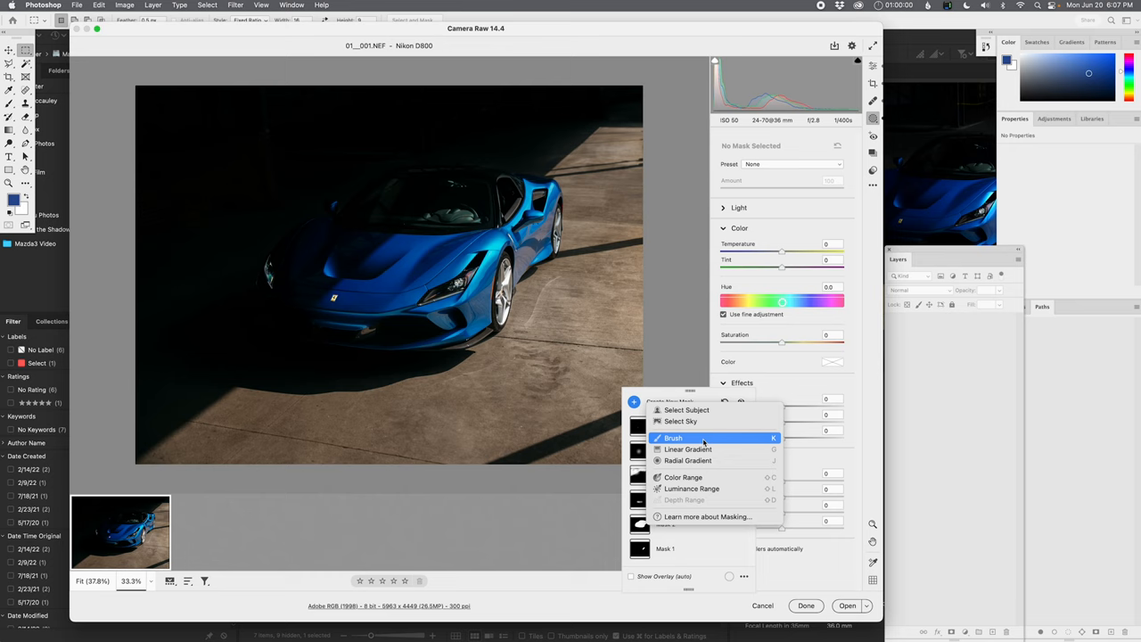
Add a Brush mask with Temperature and Saturation dragged lower, then return to global edits
left_click(674, 438)
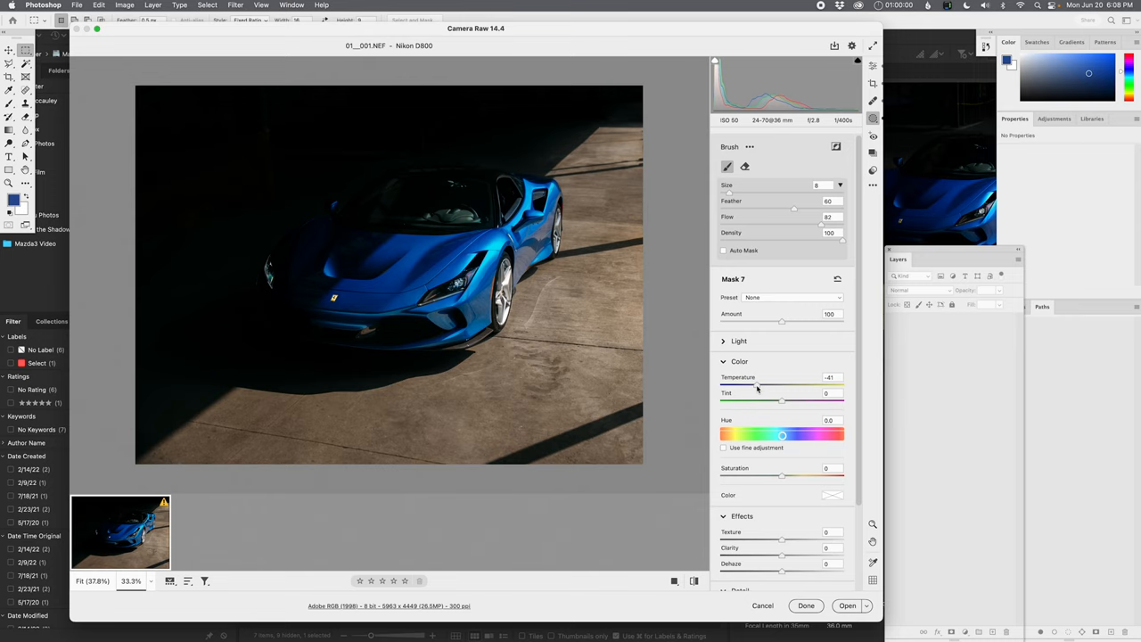
left_click_drag(766, 385, 781, 385)
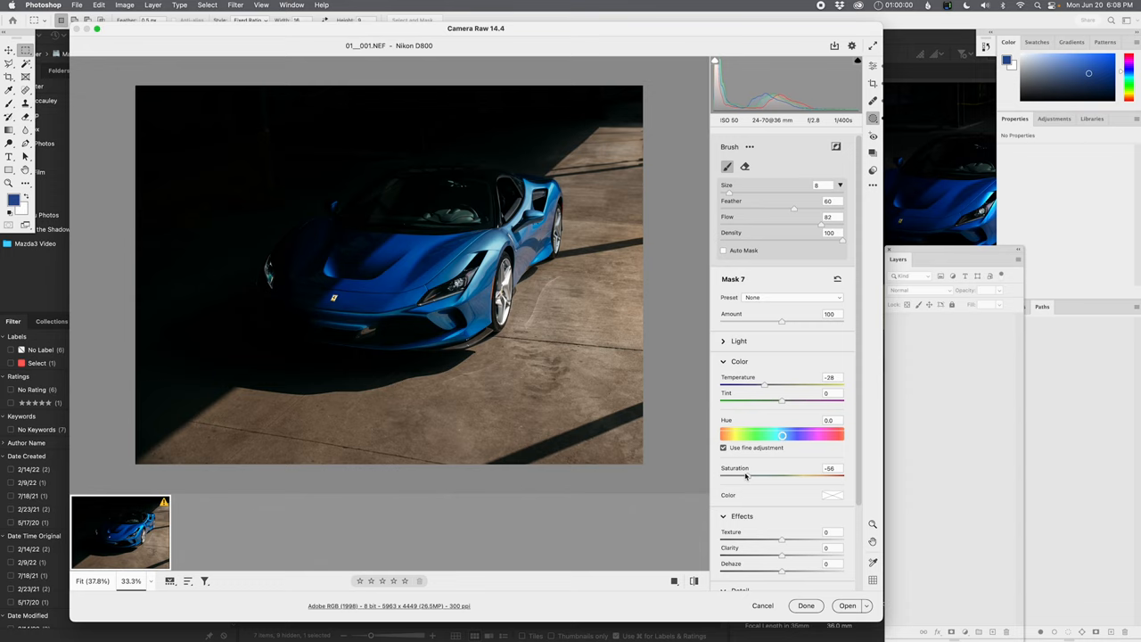
left_click_drag(746, 476, 801, 476)
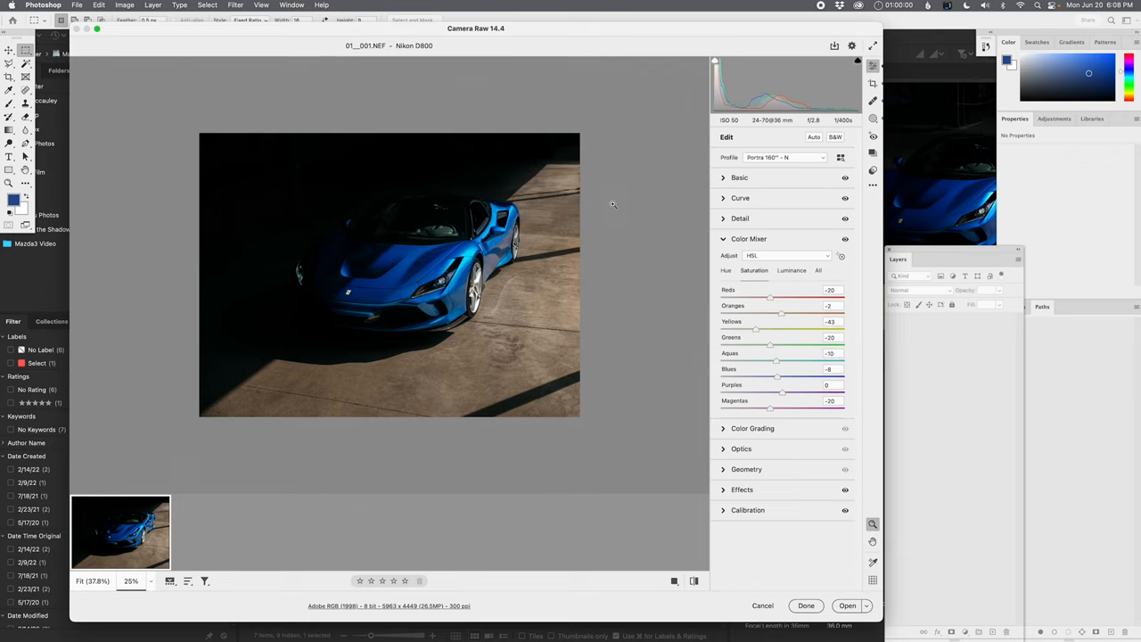
Check before/after and finish the Ferrari edit with Done, returning to Bridge
left_click(695, 581)
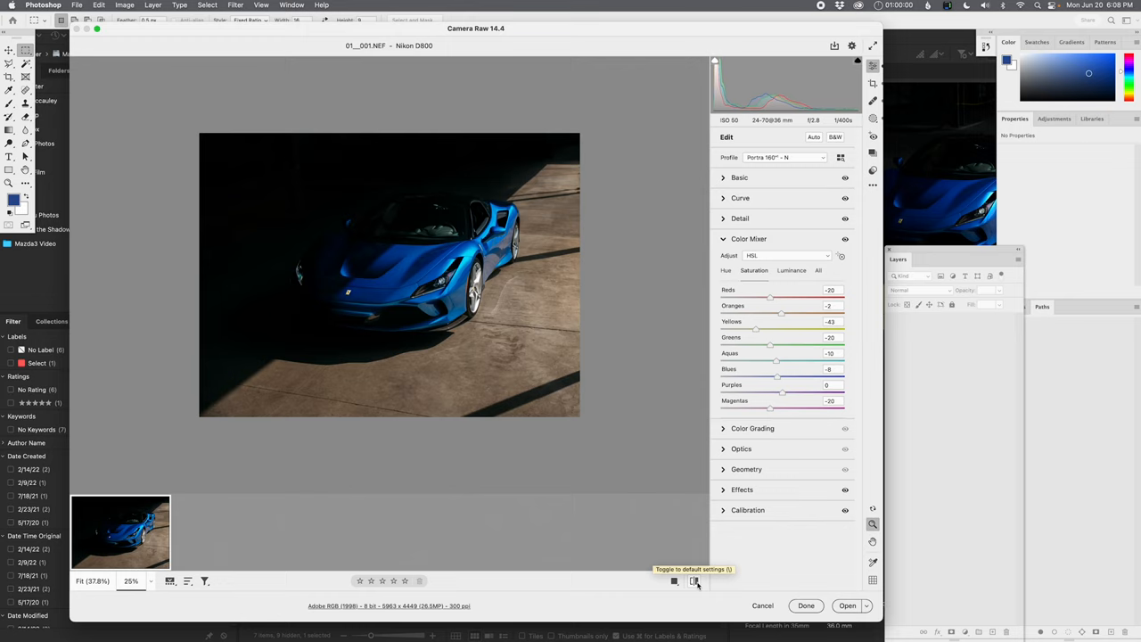
mouse_move(578, 312)
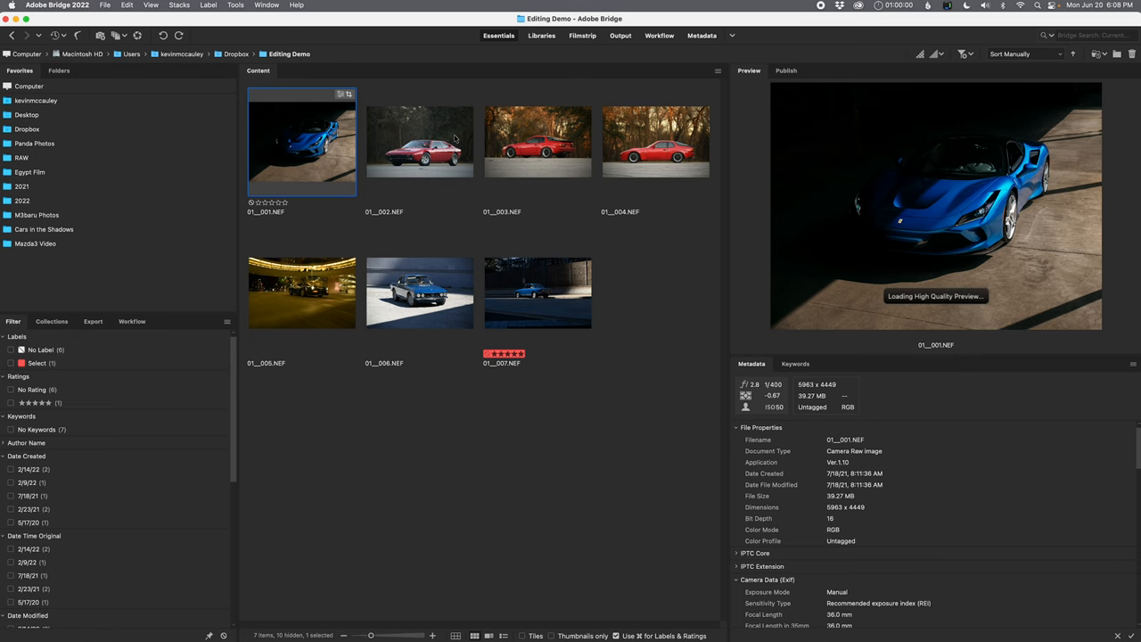
Open the red Ferrari photo 01_002.NEF from Bridge into Camera Raw
double_click(419, 143)
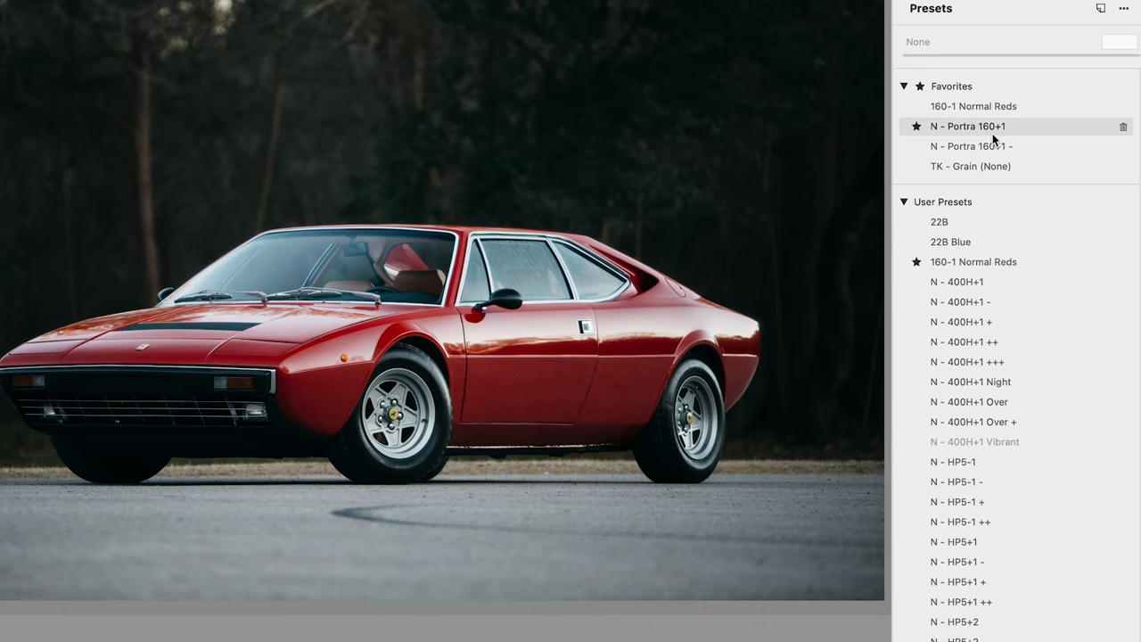
Apply the N - Portra 160+1 preset, warm the Temperature and rework Color Mixer hue and saturation
left_click(971, 146)
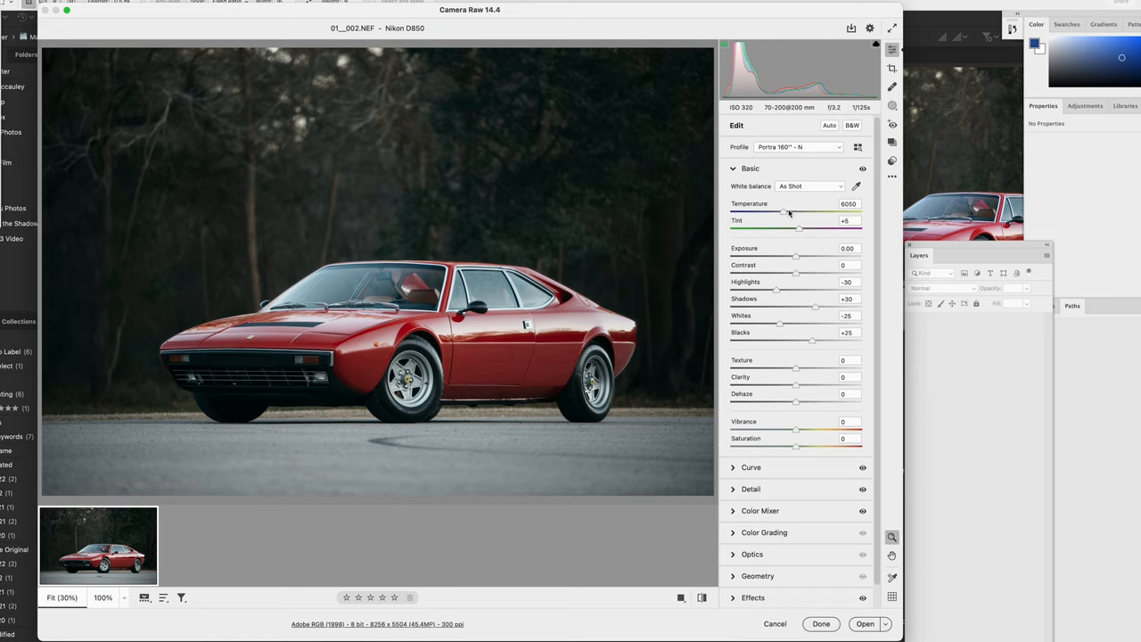
left_click_drag(783, 214, 795, 214)
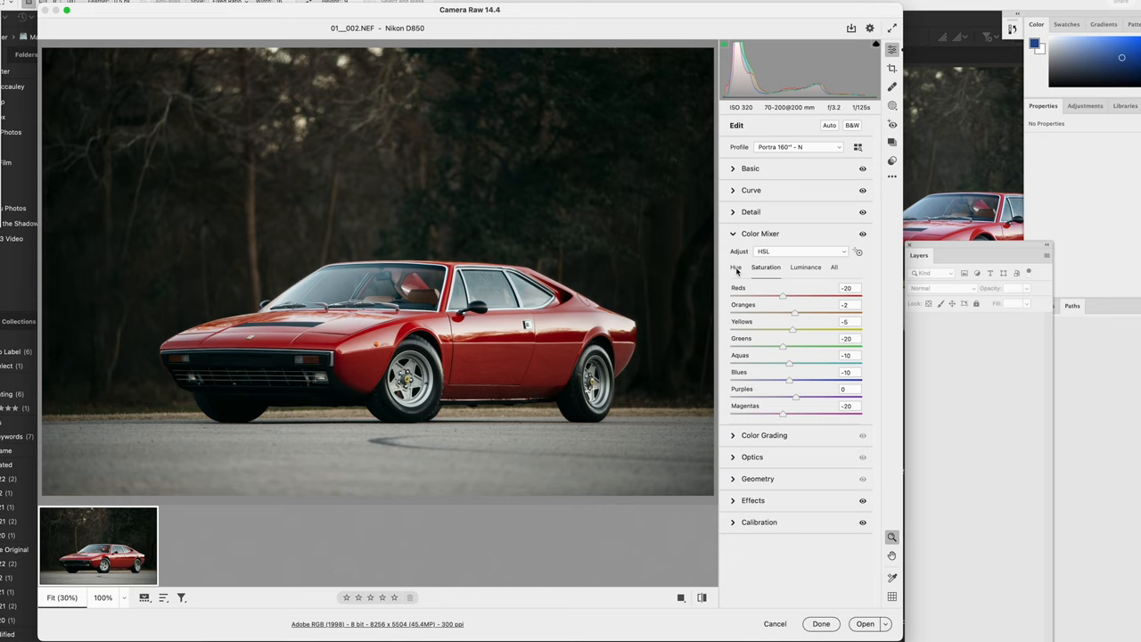
left_click(766, 268)
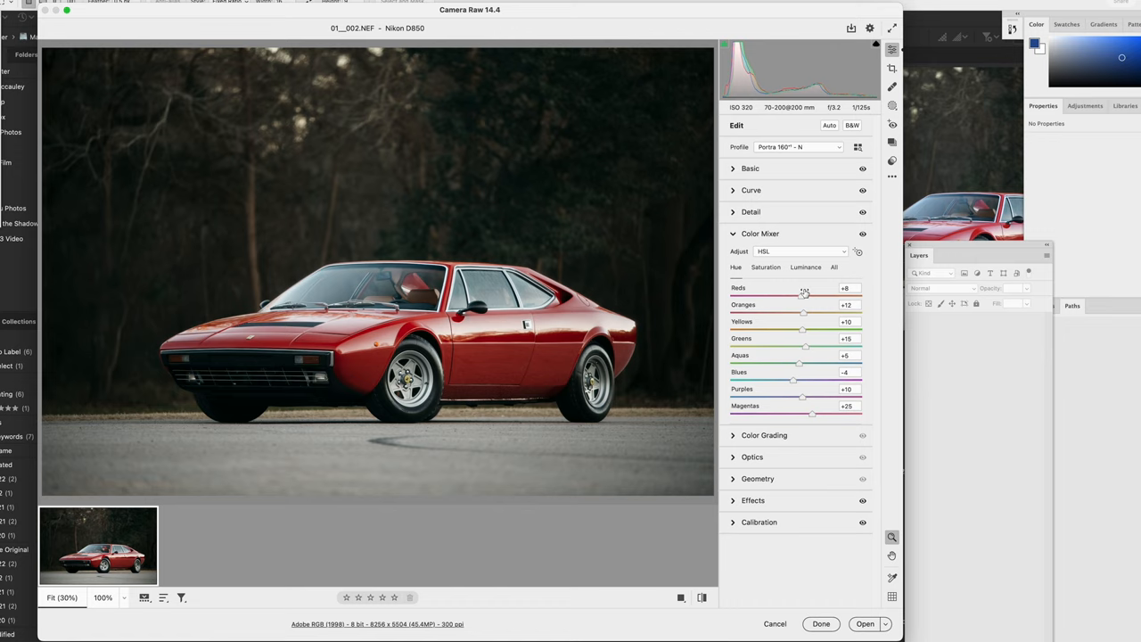
left_click(767, 267)
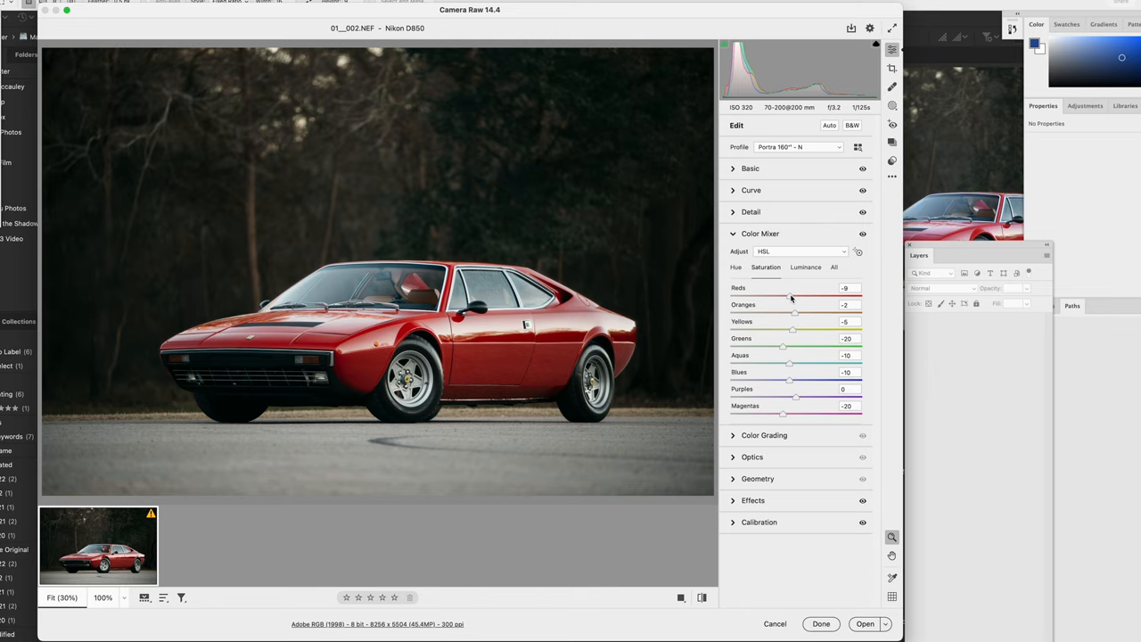
left_click(748, 168)
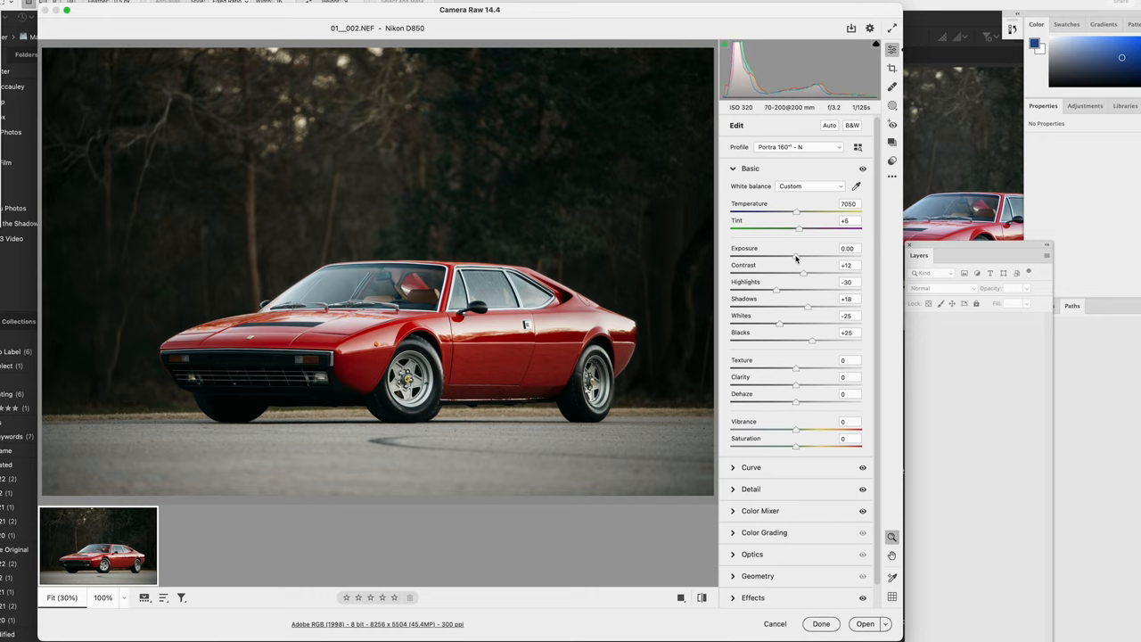
mouse_move(795, 214)
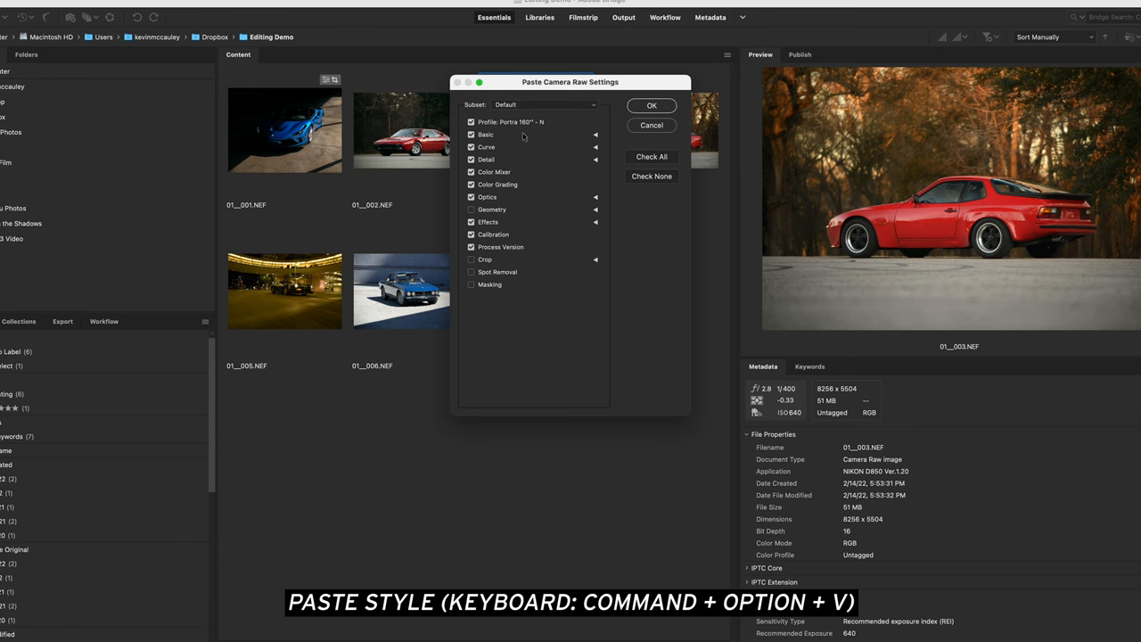
Confirm pasting the Ferrari's Camera Raw settings onto the Porsche photo 01_003.NEF
left_click(652, 105)
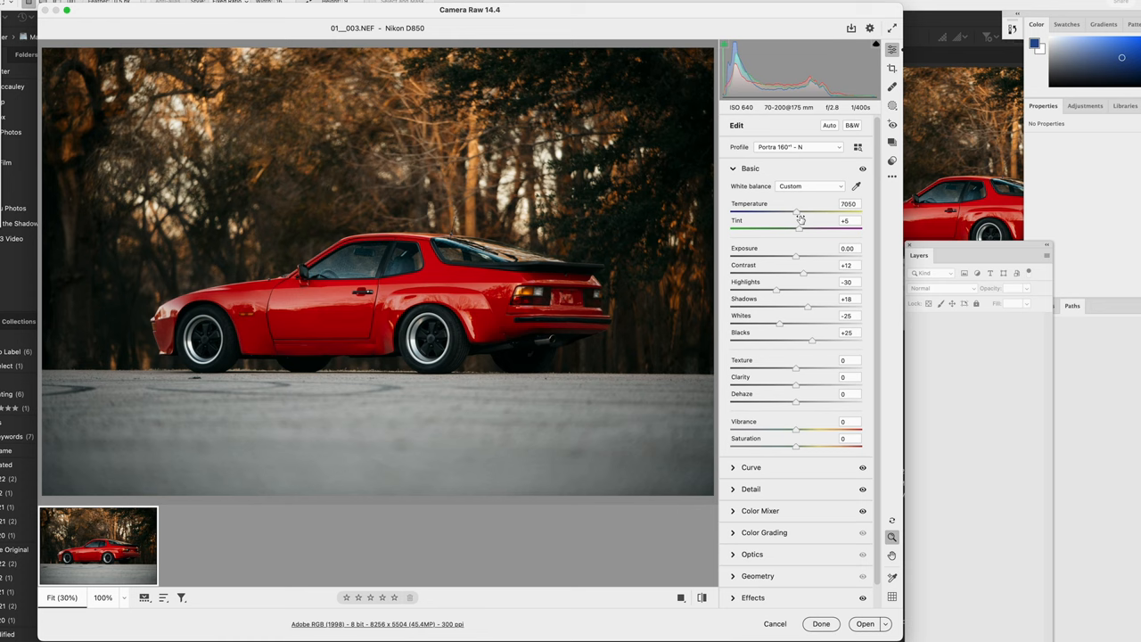
Lift the Porsche's shadows and exposure, check the Color Mixer, then finish with Done
left_click_drag(808, 307, 818, 306)
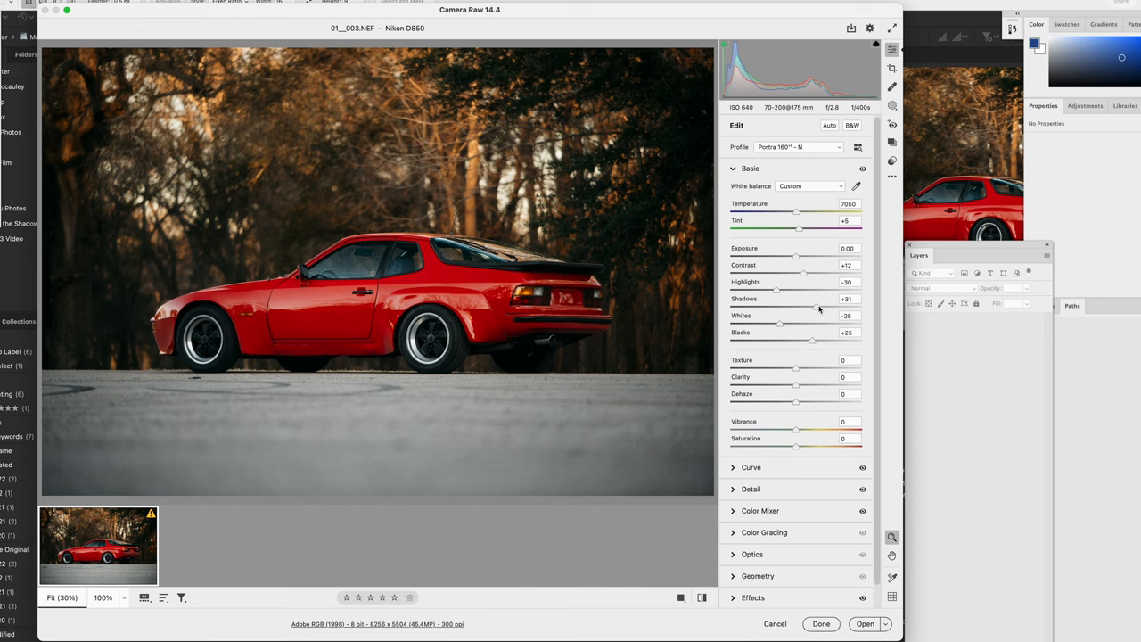
left_click(892, 68)
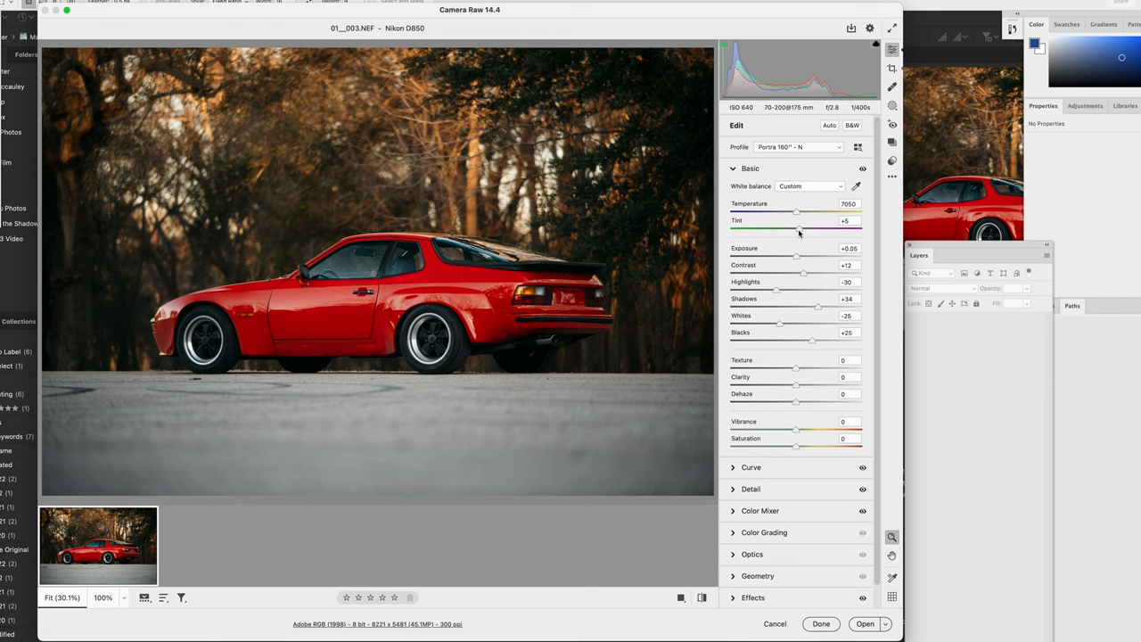
left_click(759, 510)
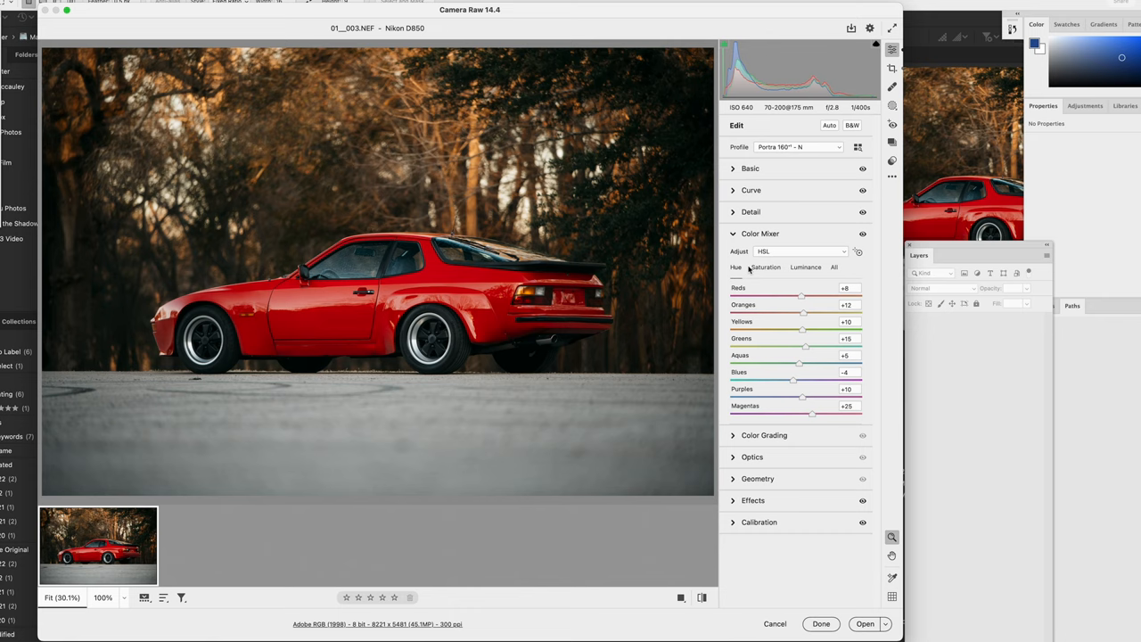
left_click(774, 624)
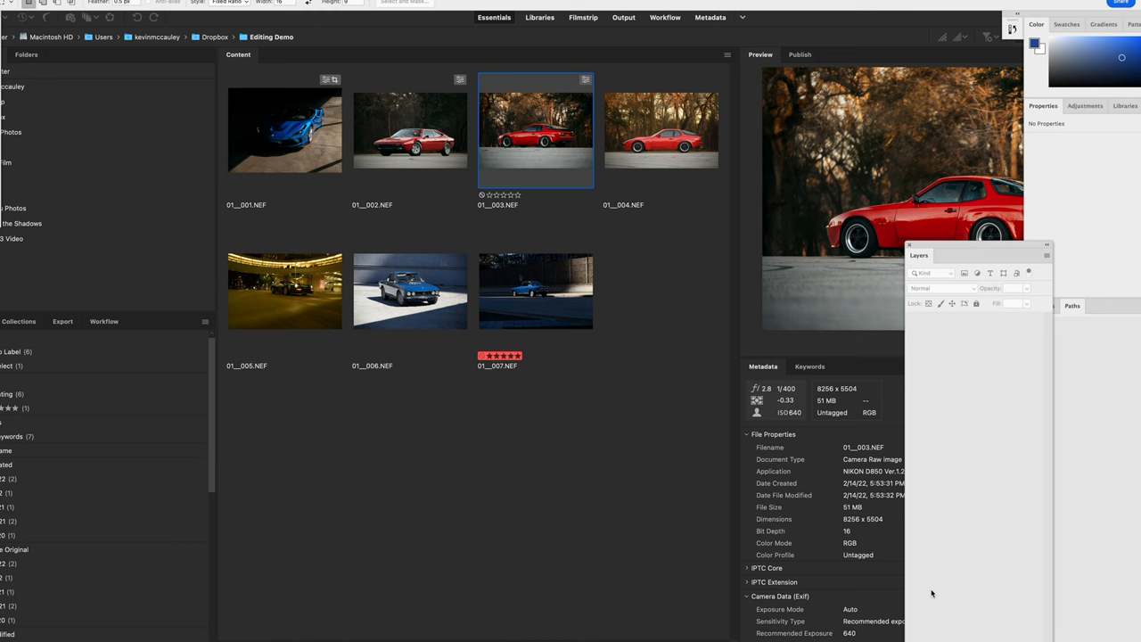
key("cmd+c")
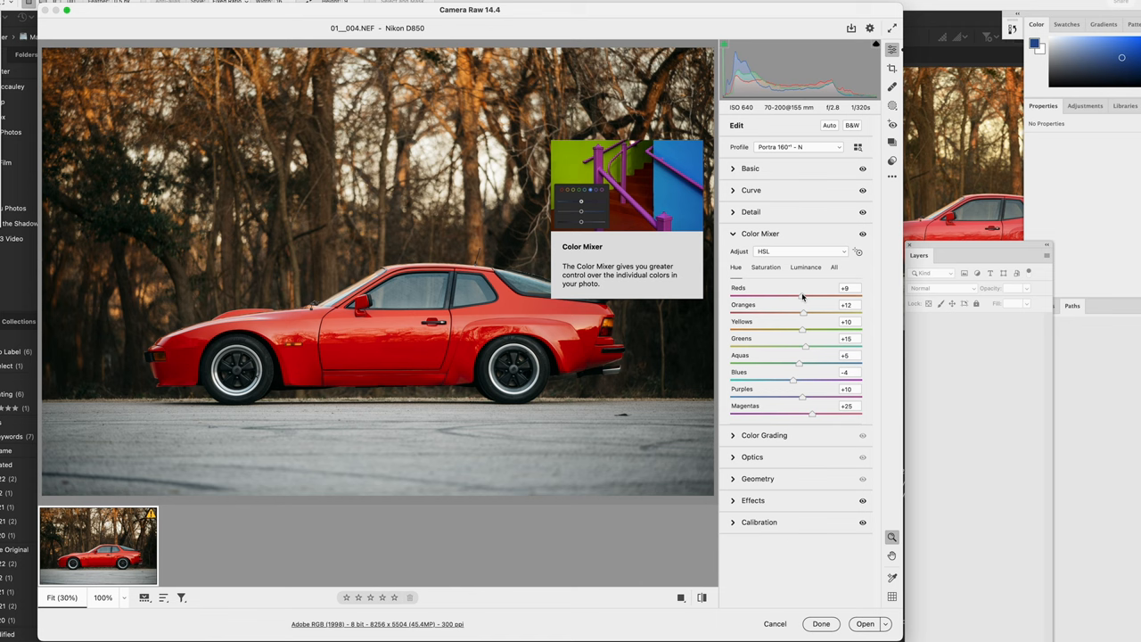
Check the Color Mixer Saturation and Luminance settings, then bring the Basic panel back up
left_click(806, 268)
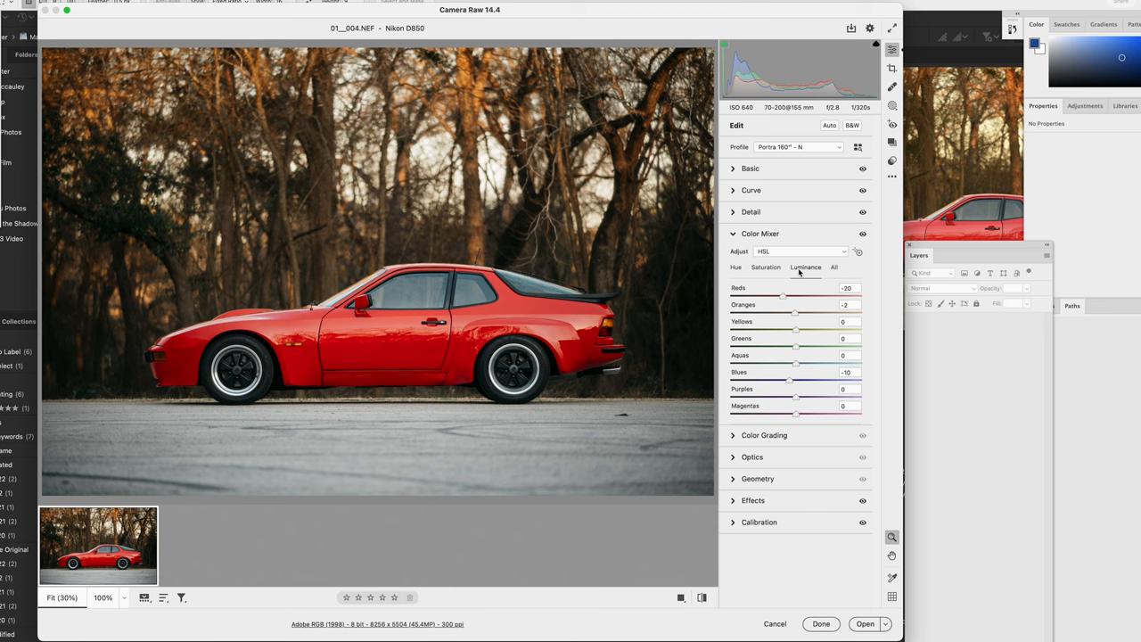
left_click(749, 168)
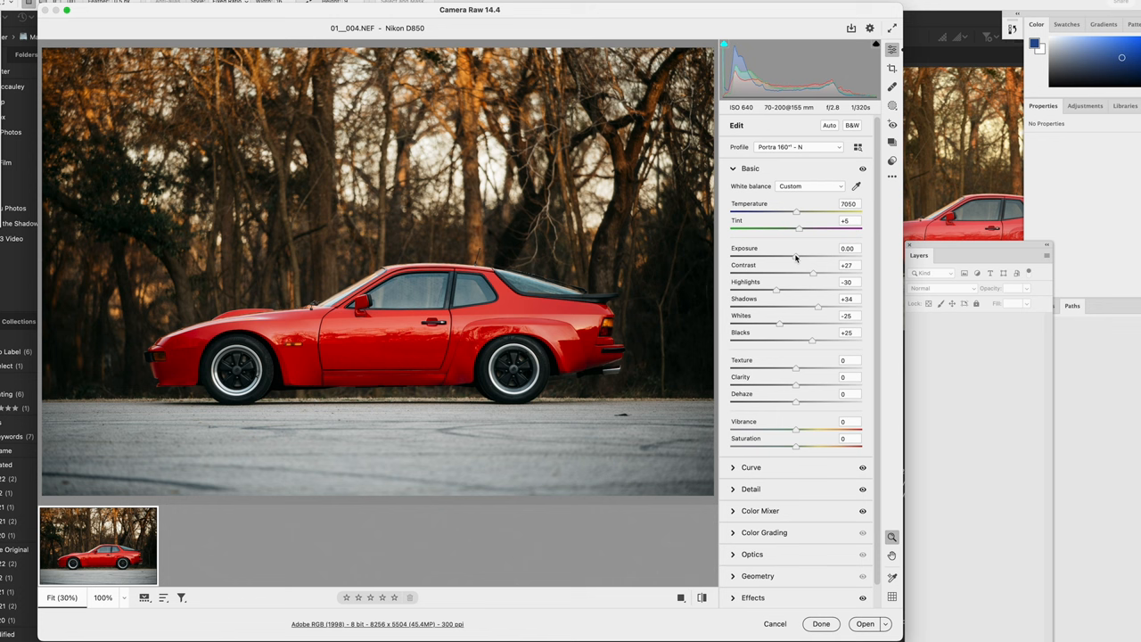
Nudge a Basic slider on the Porsche before applying the edit with Done
left_click_drag(797, 257, 793, 257)
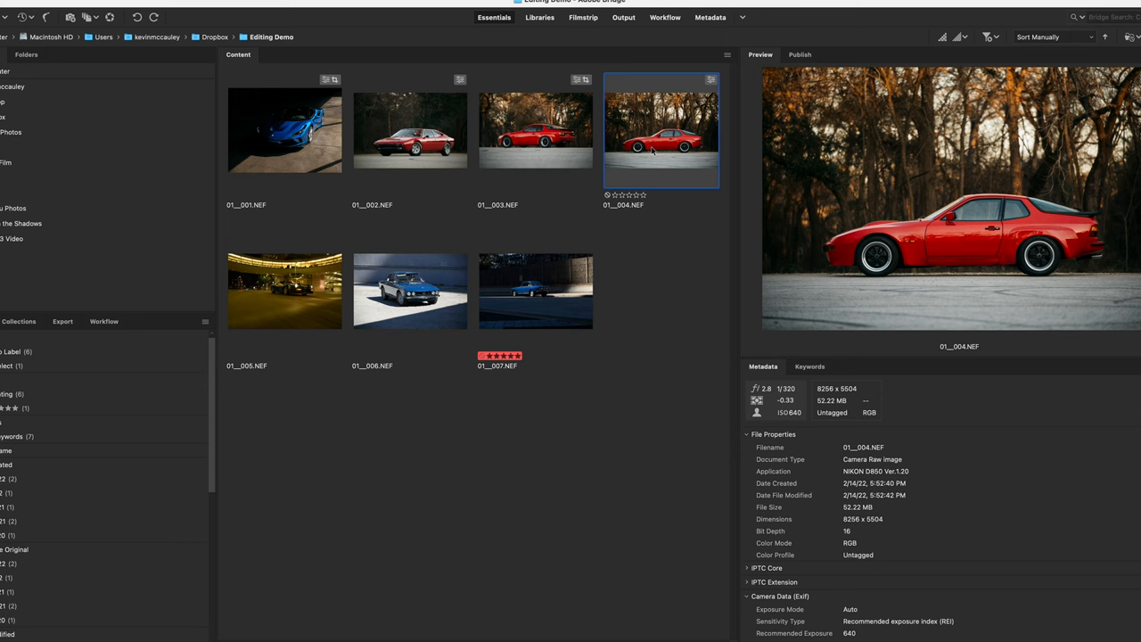
Open night shot 01_005.NEF in Camera Raw and try a cooler colour temperature
double_click(285, 290)
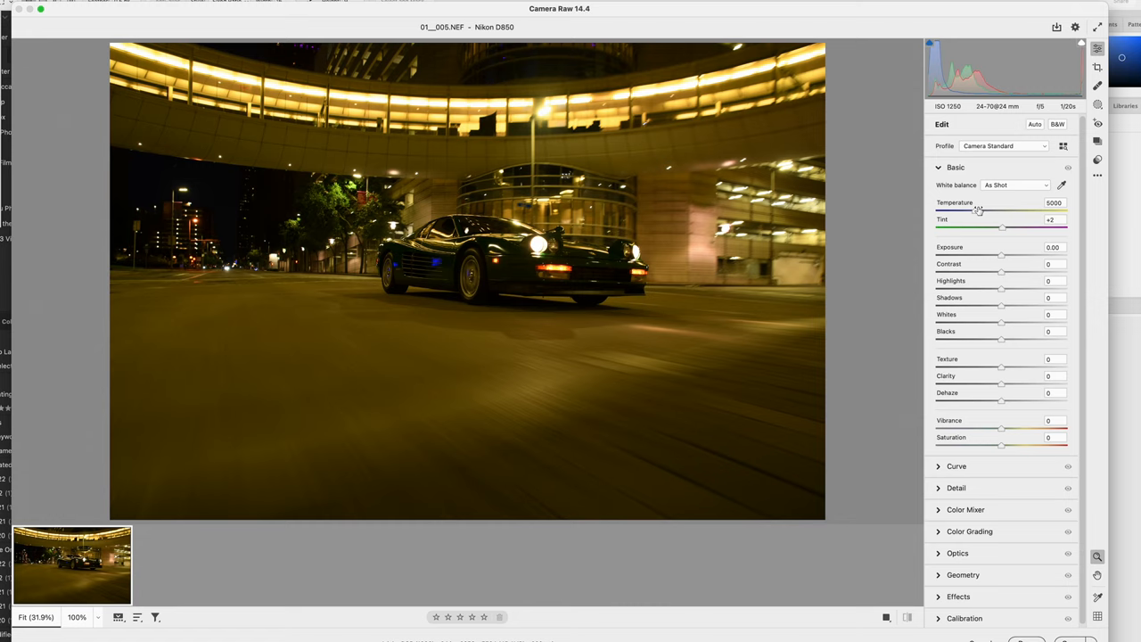
mouse_move(975, 206)
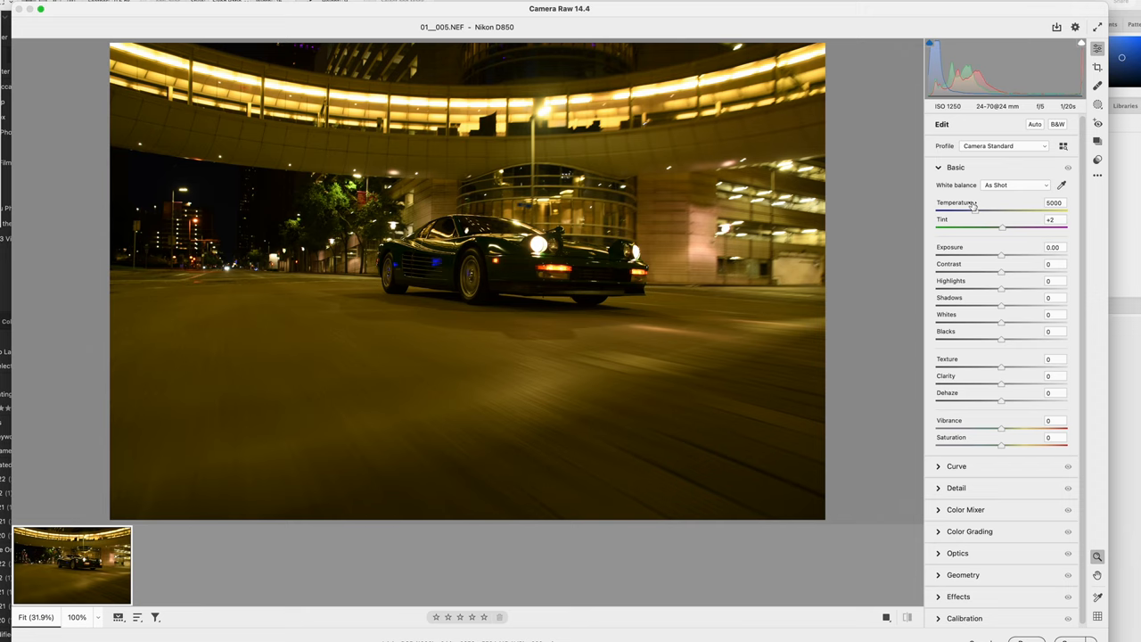
mouse_move(824, 171)
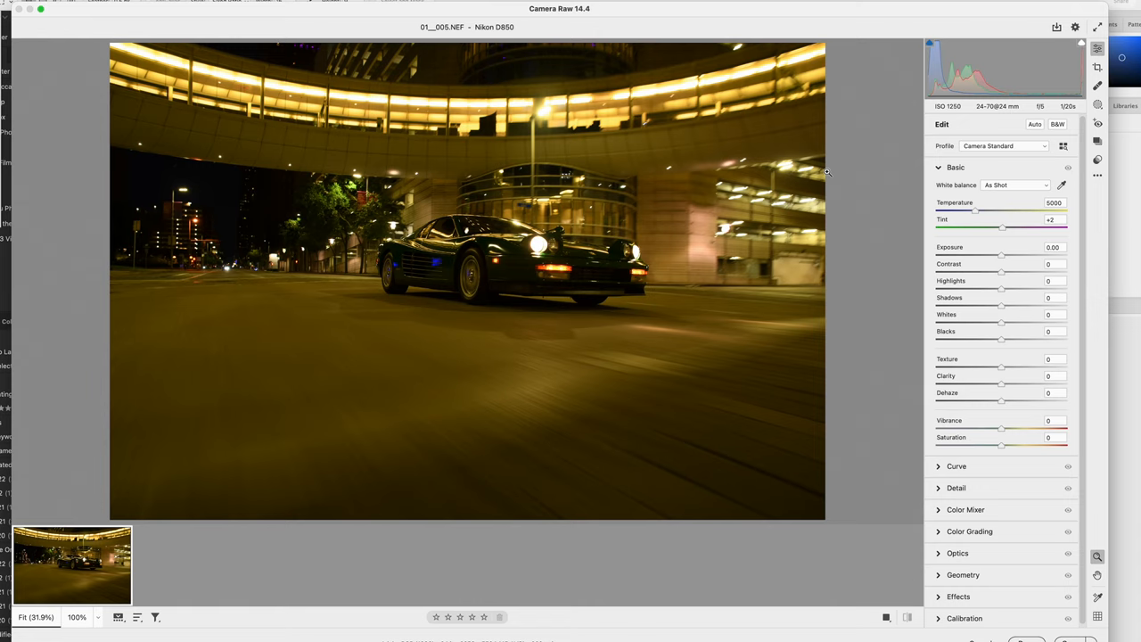
mouse_move(963, 214)
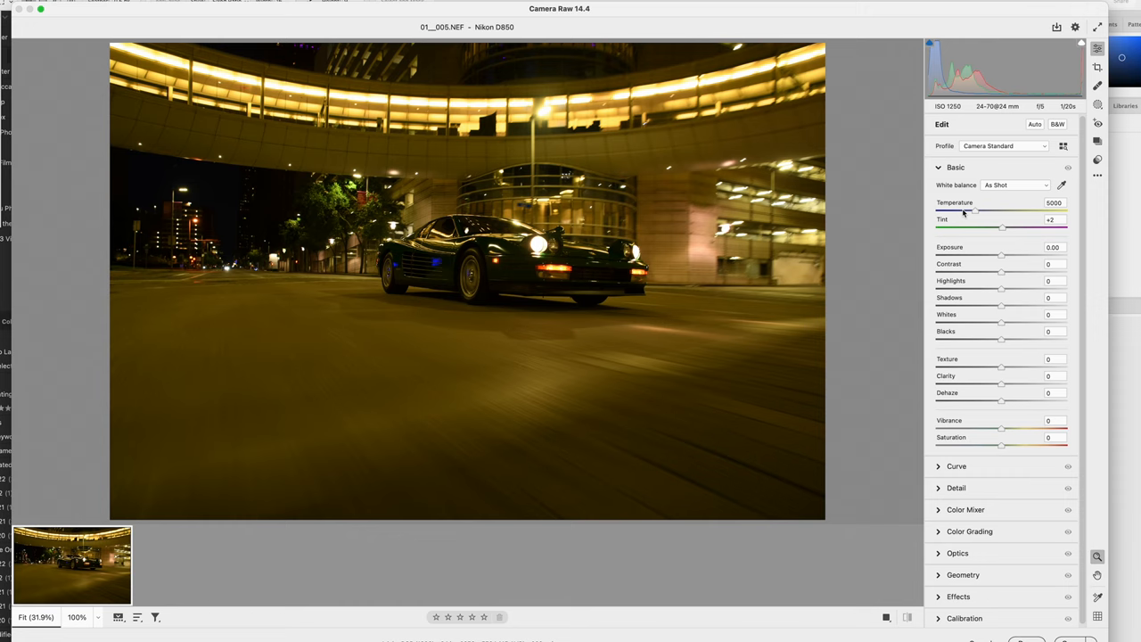
left_click_drag(977, 210, 963, 210)
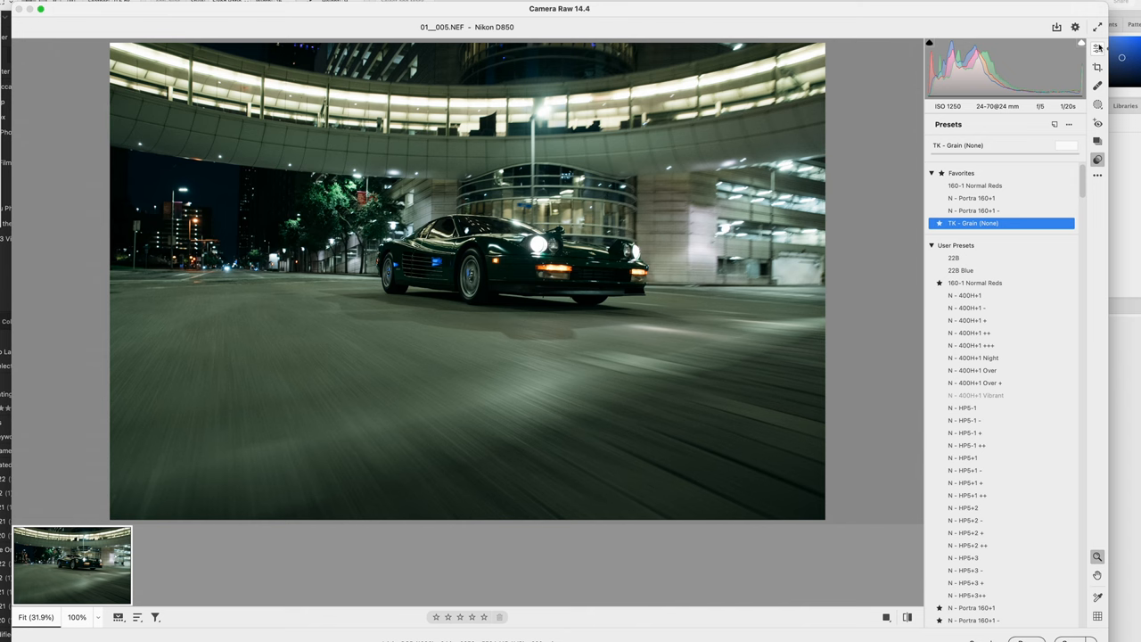
Cool the night Ferrari's Temperature further and raise Exposure to about +1.10
left_click(1098, 49)
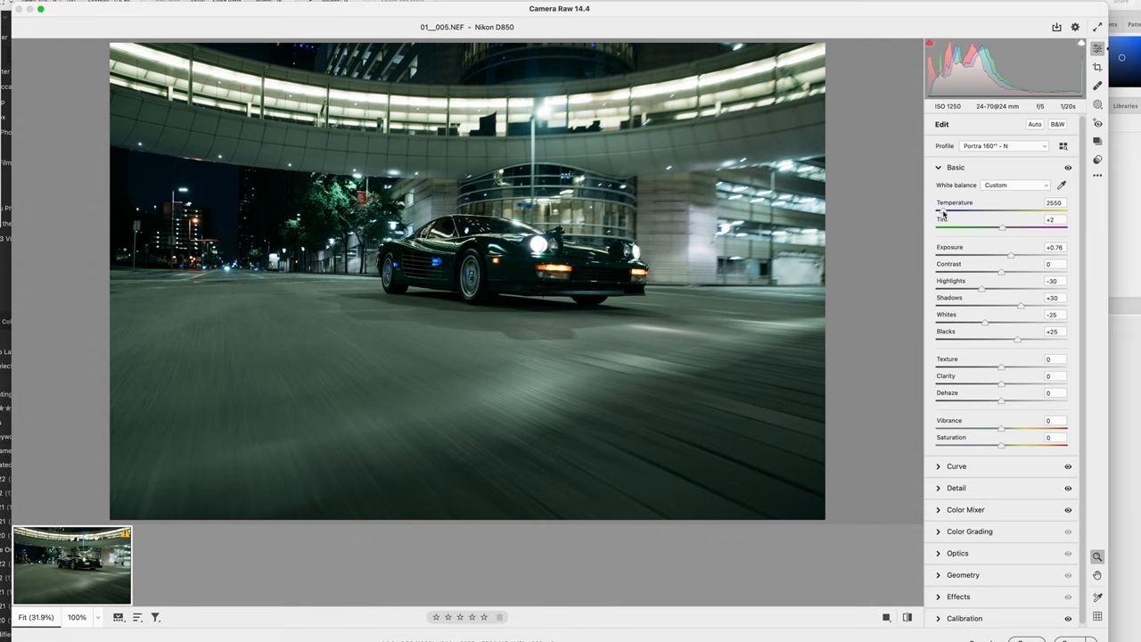
left_click_drag(1002, 210, 1004, 210)
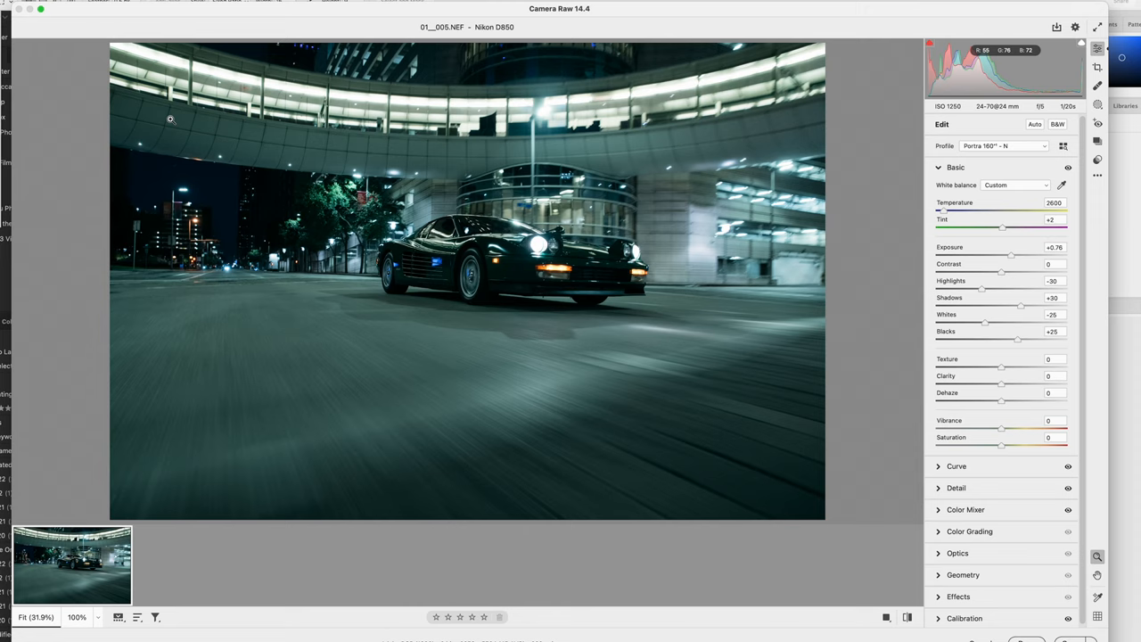
left_click_drag(1007, 229, 999, 228)
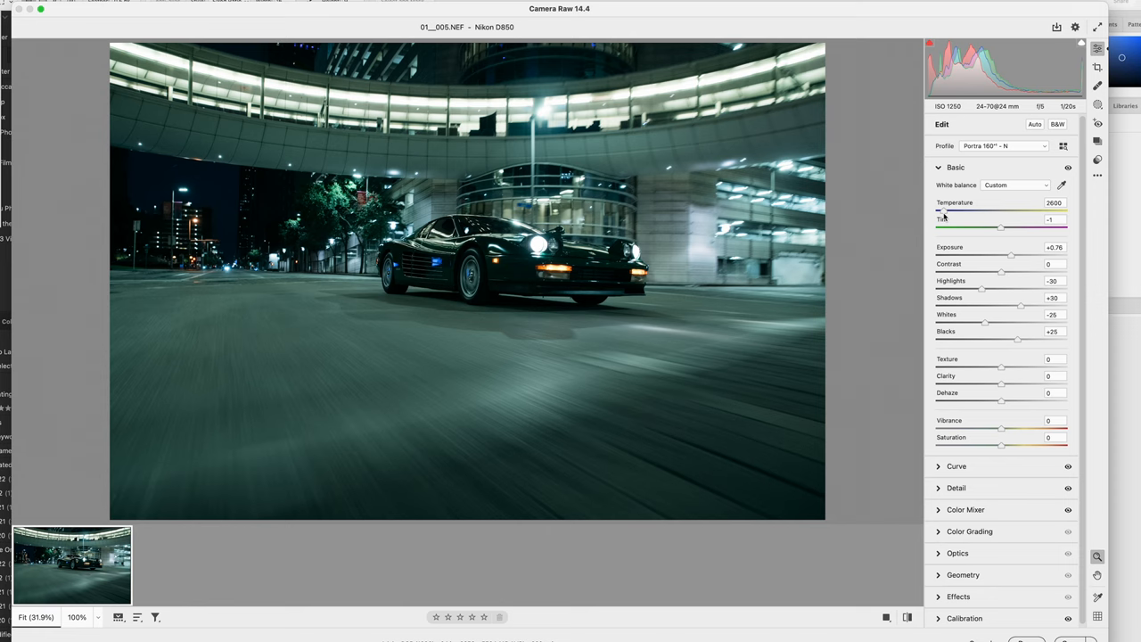
left_click_drag(990, 211, 977, 211)
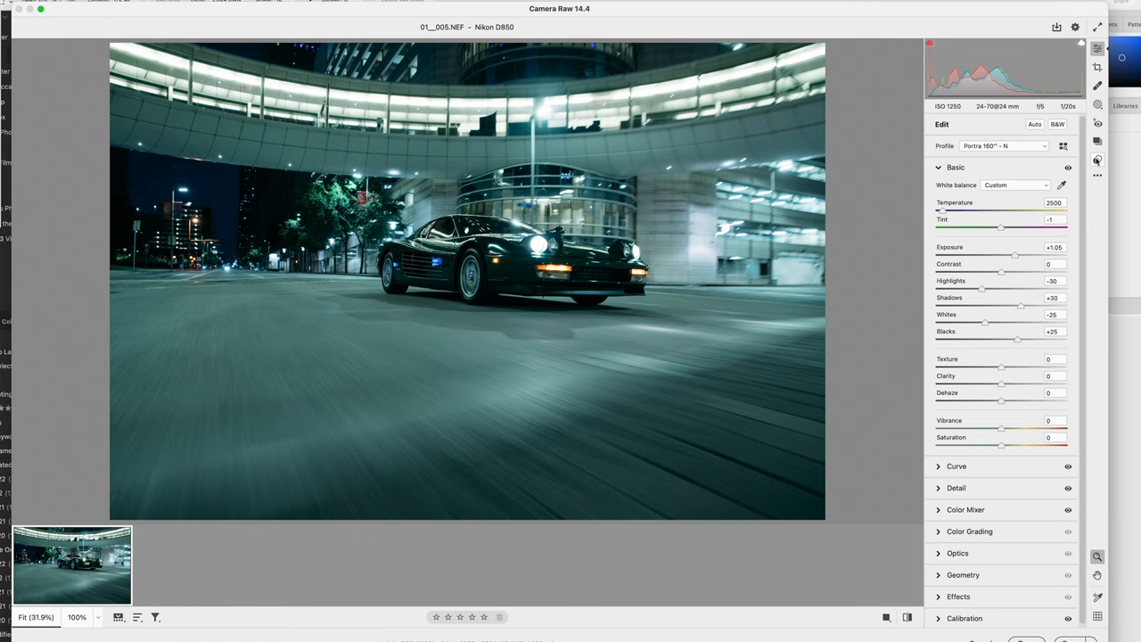
left_click_drag(1002, 253, 1008, 253)
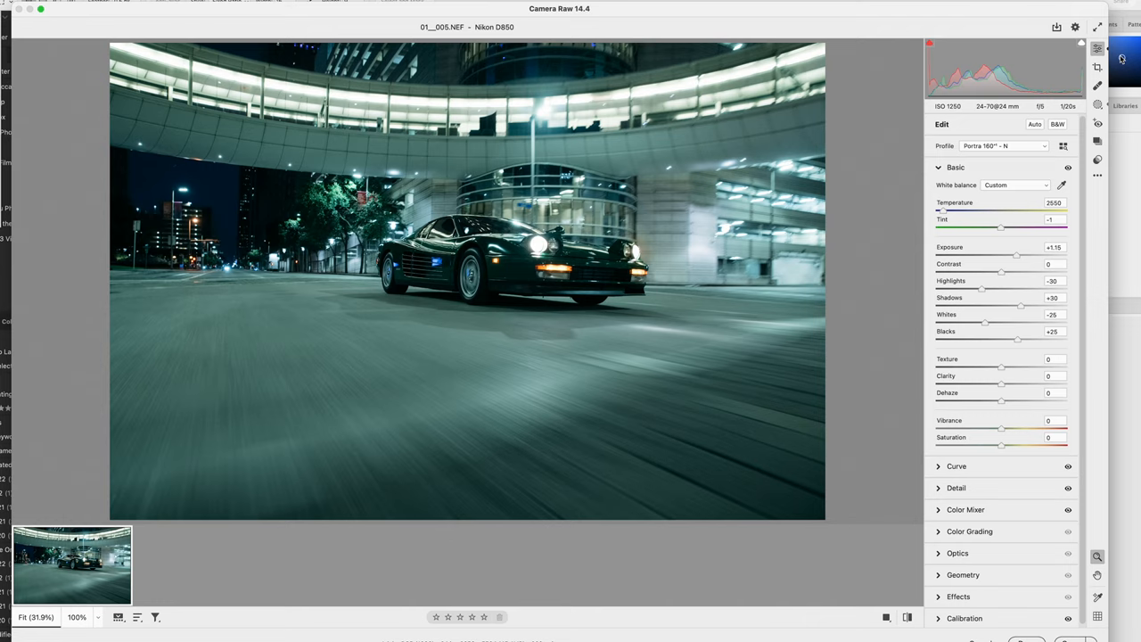
Zoom out to the whole frame, then adjust the night Ferrari's Tint and tone
left_click(1098, 68)
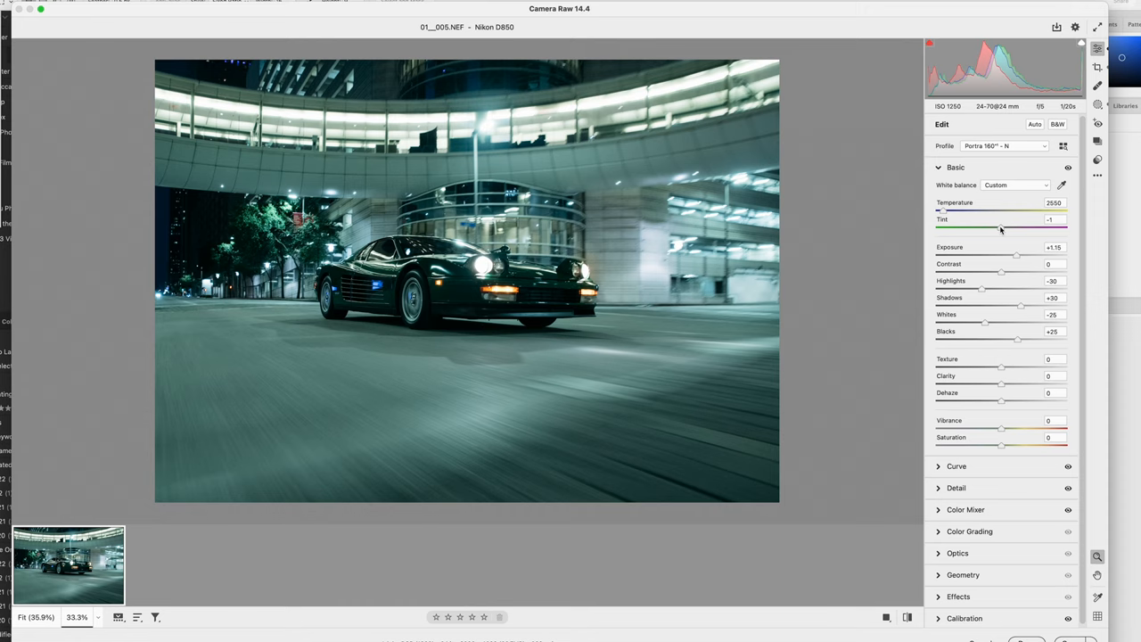
left_click_drag(1002, 229, 1027, 228)
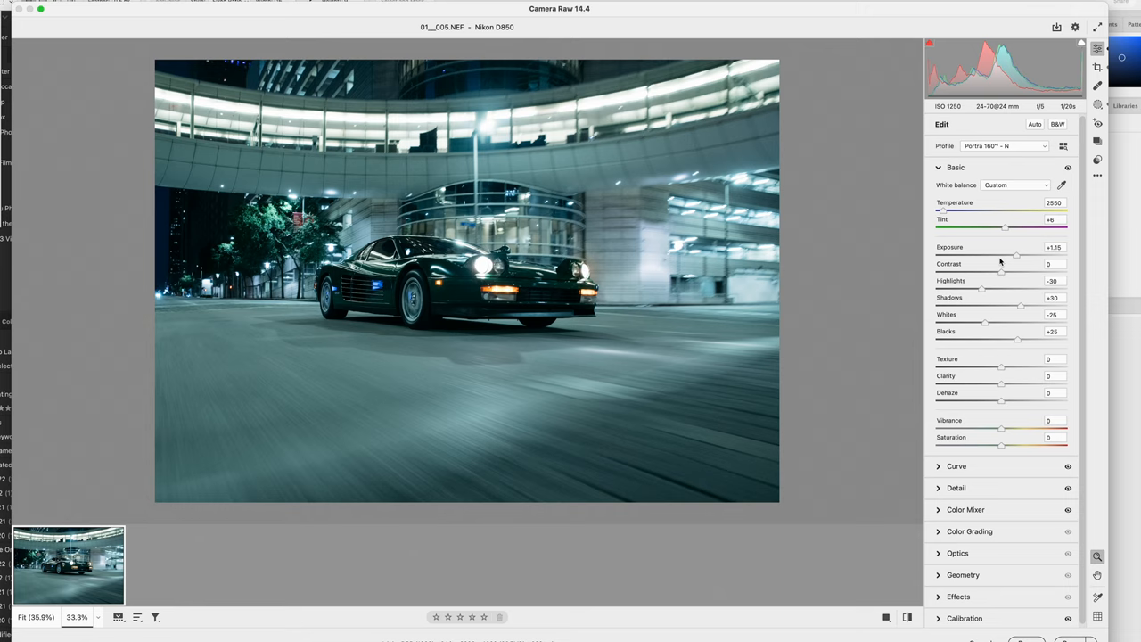
left_click_drag(1002, 444, 1007, 444)
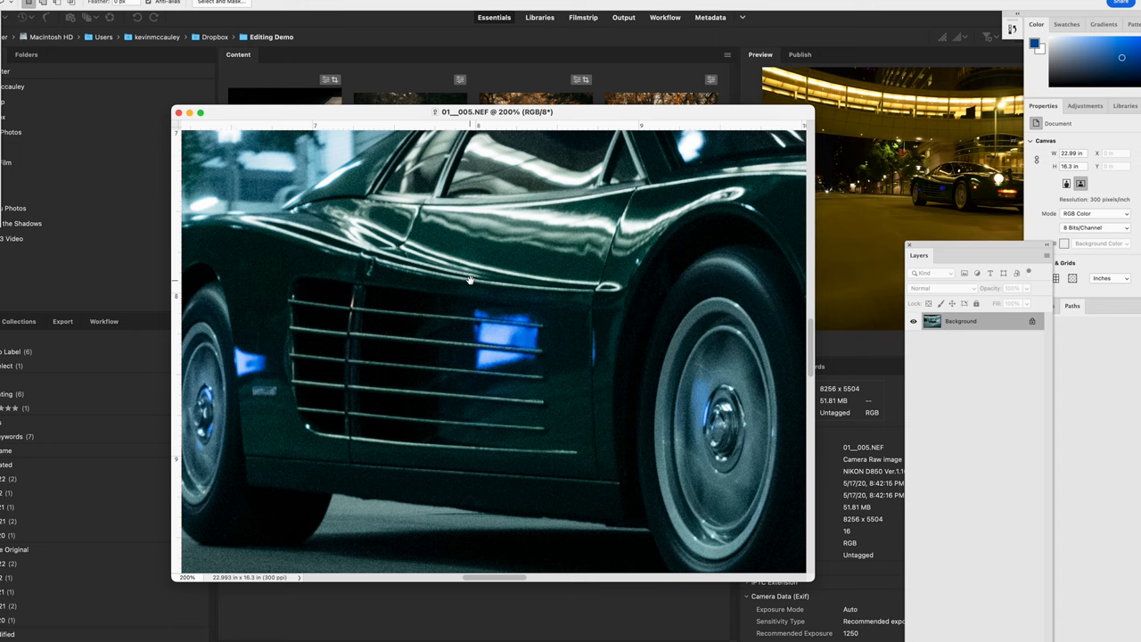
Patch away the blue reflection on the Ferrari's side vents in Photoshop
key("l")
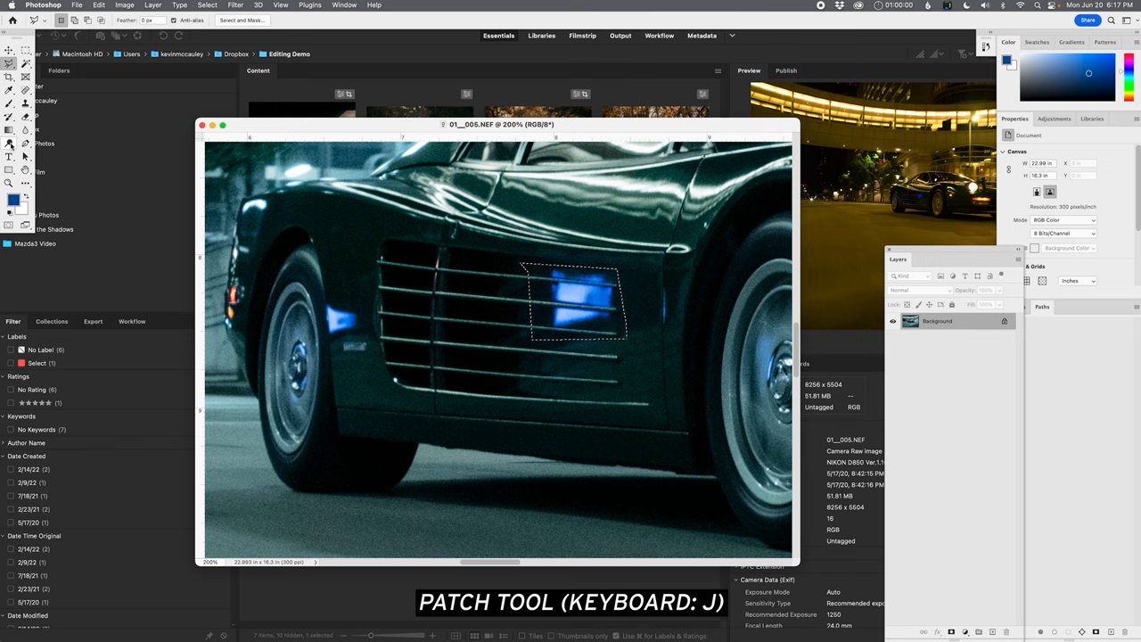
left_click_drag(574, 303, 514, 299)
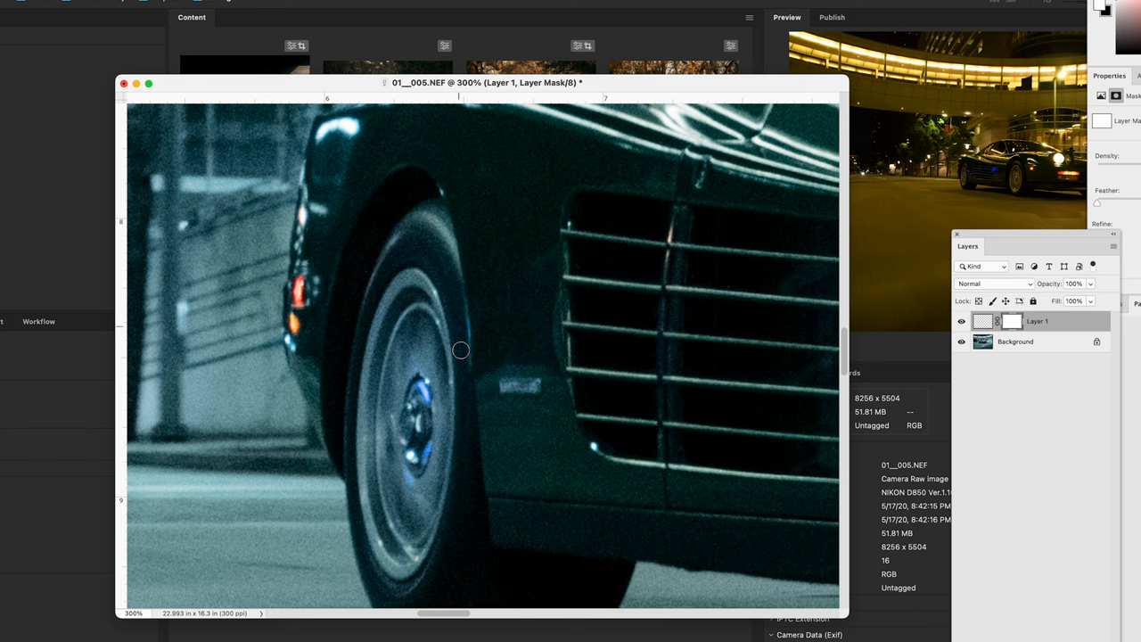
mouse_move(542, 324)
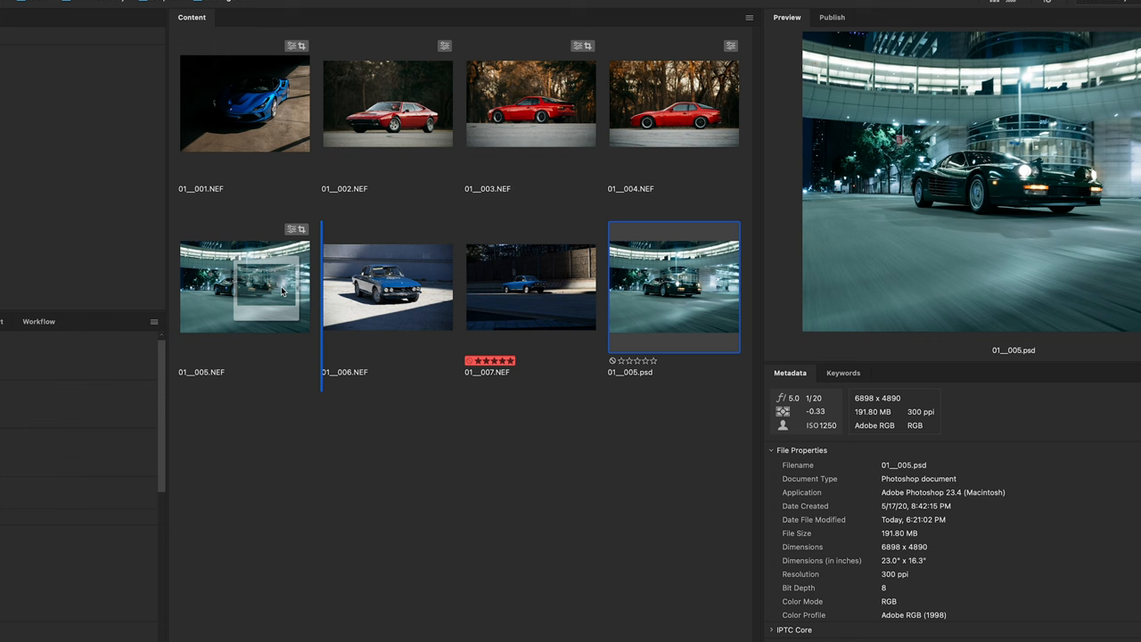
Open 01__006.NEF in Camera Raw and ease back its Highlights and Exposure sliders
double_click(387, 286)
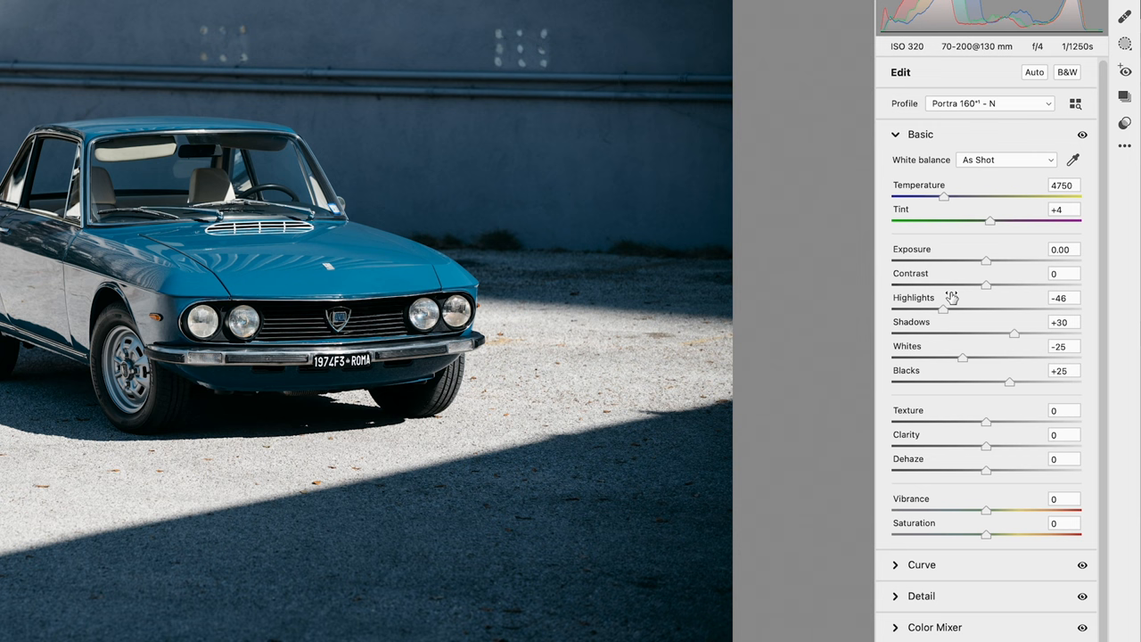
left_click_drag(988, 260, 973, 260)
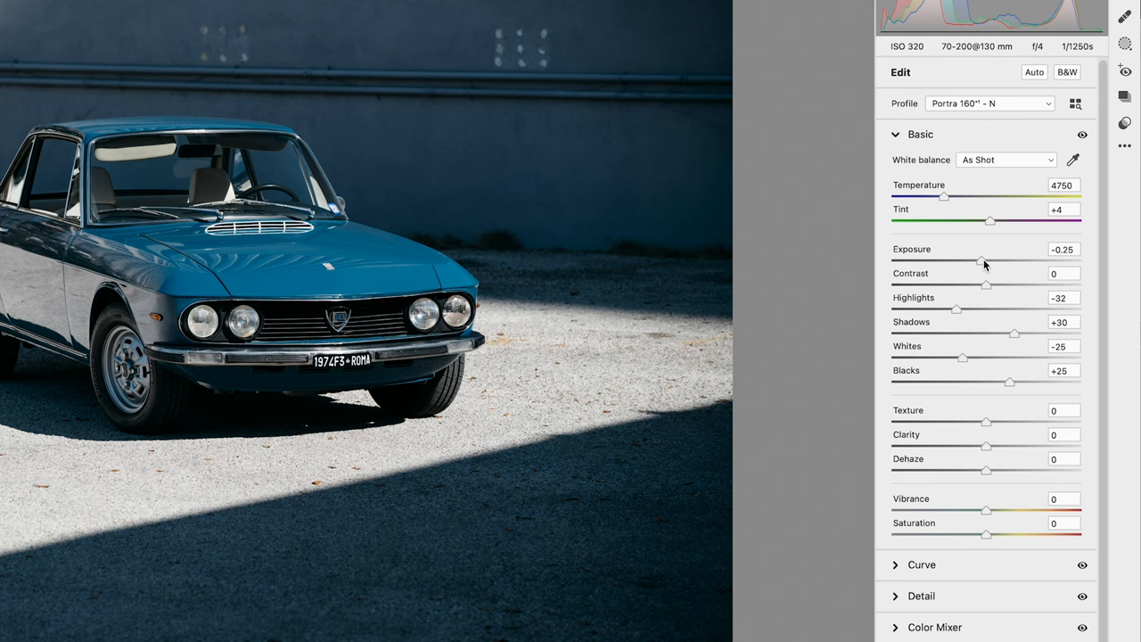
left_click_drag(988, 260, 976, 260)
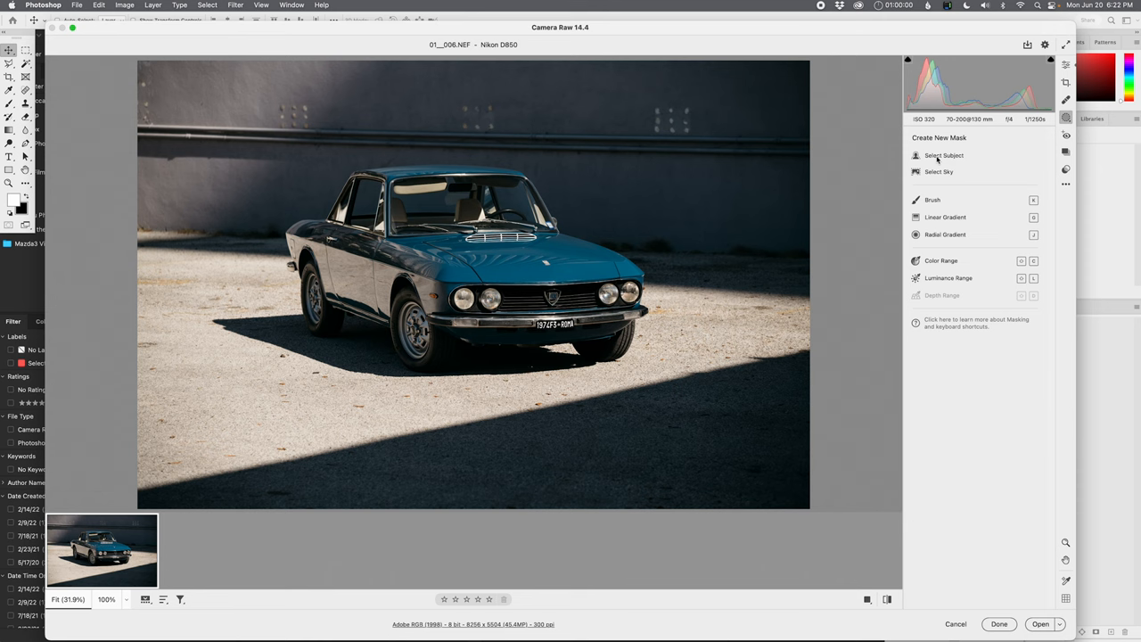
Leave masking and give the Lancia shot a custom, warmer white balance
left_click(945, 155)
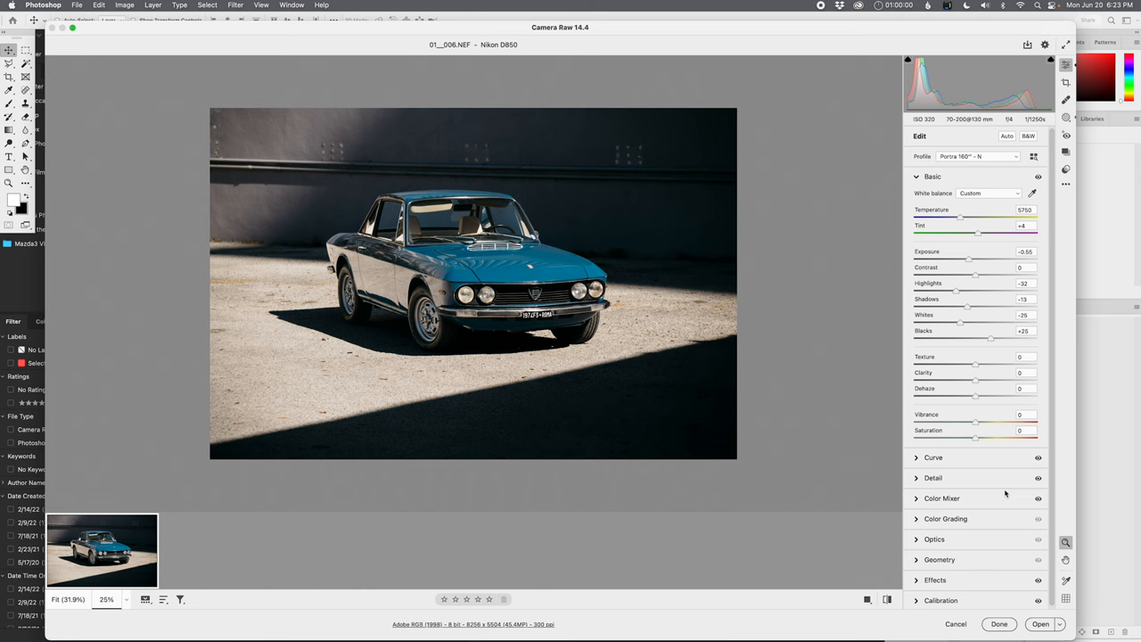
mouse_move(888, 599)
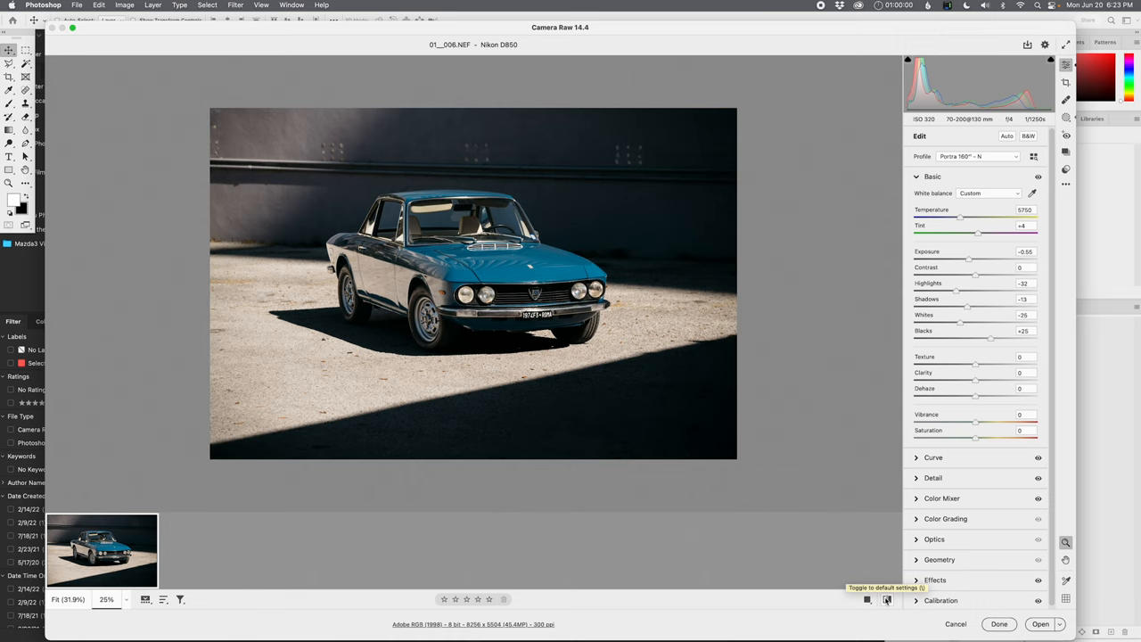
Compare against defaults, adjust Color Mixer saturation, then switch to 01__007.NEF
left_click(941, 499)
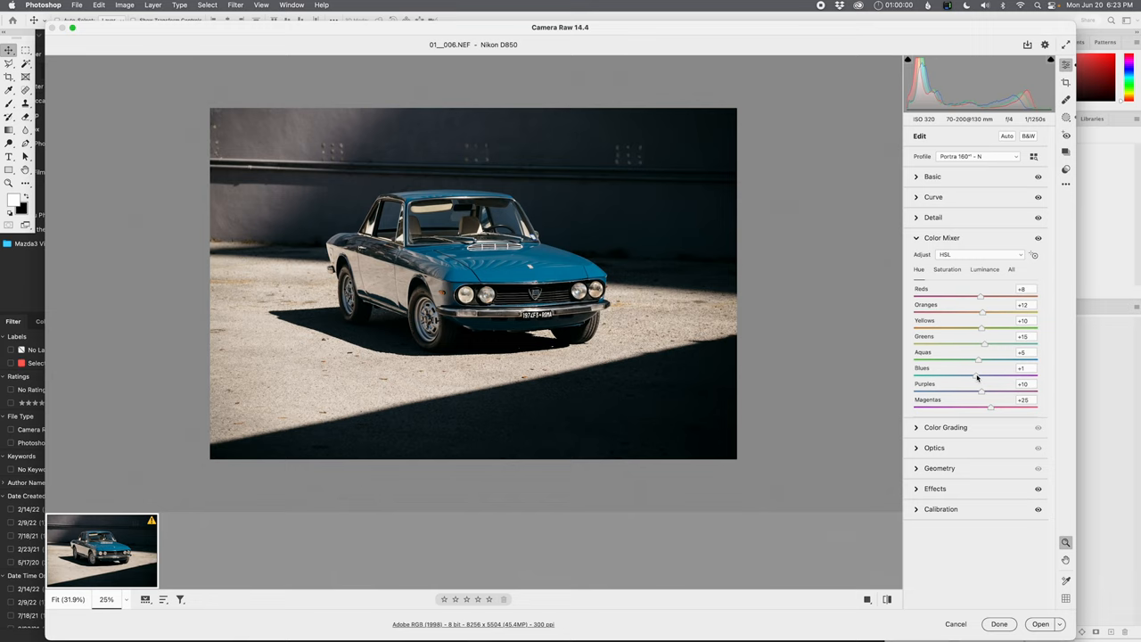
left_click(947, 267)
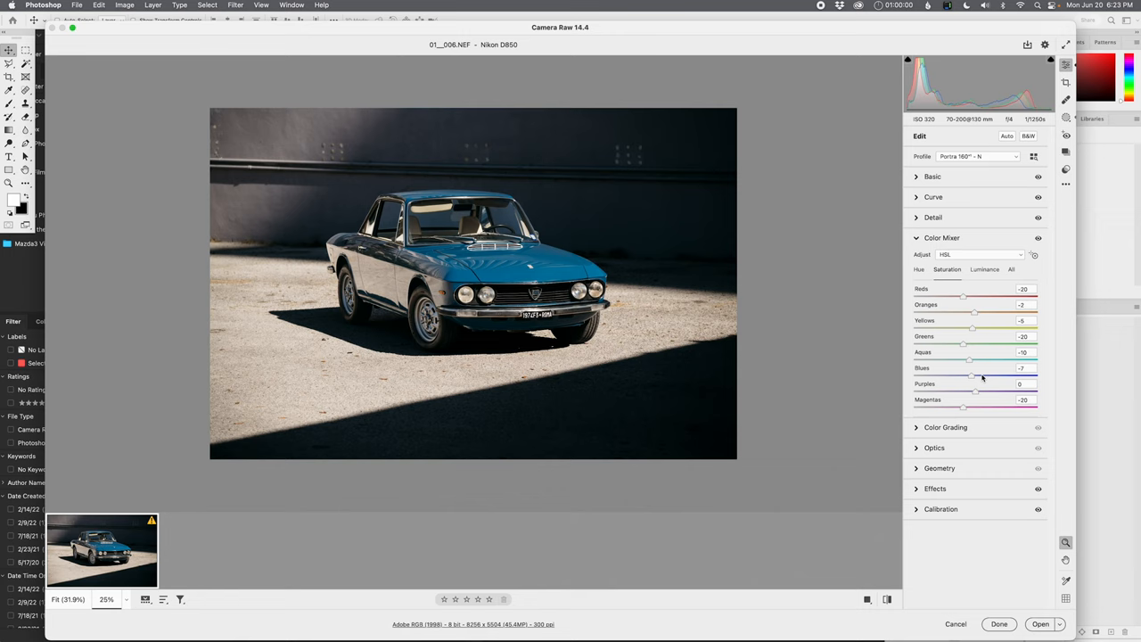
left_click(932, 176)
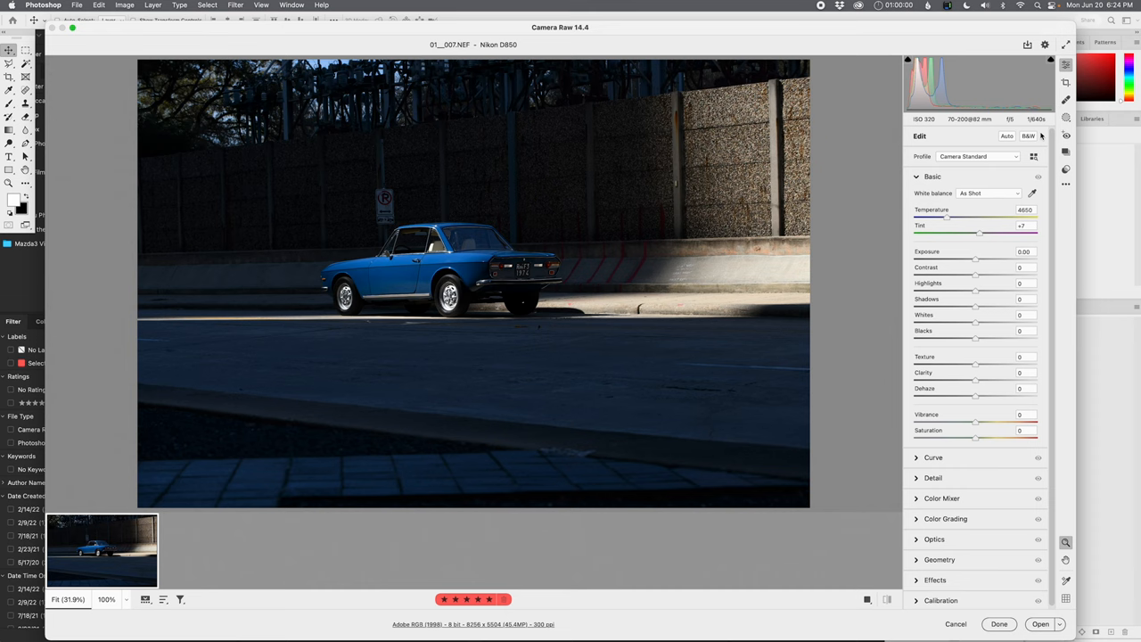
Apply the Portra 160 profile, warm the white balance and reset Exposure to zero
left_click(977, 157)
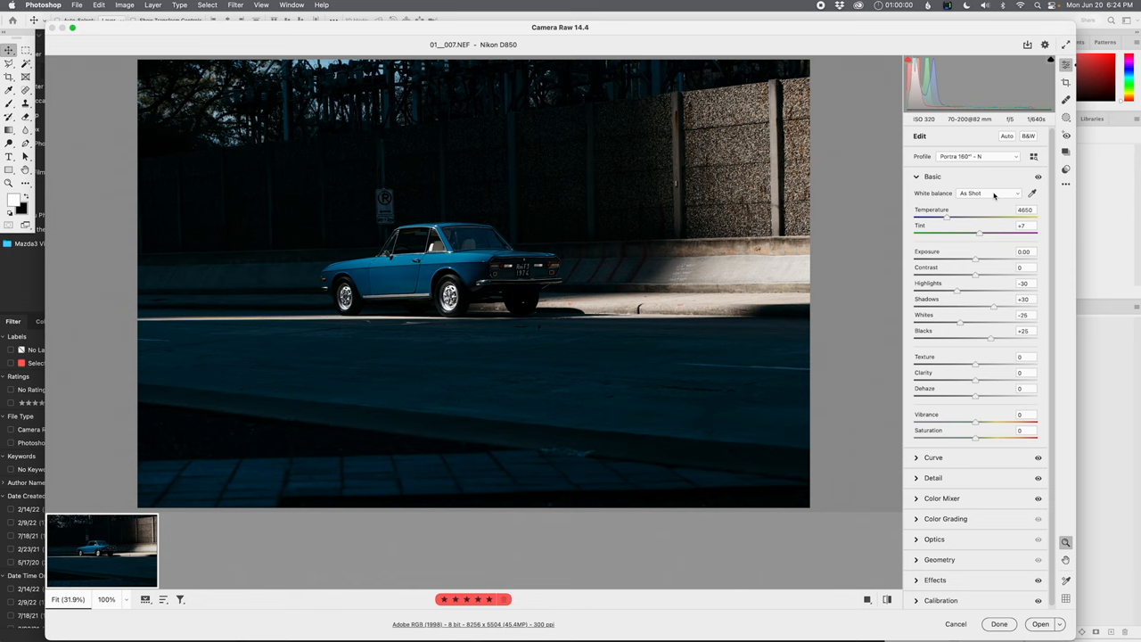
left_click_drag(948, 218, 961, 218)
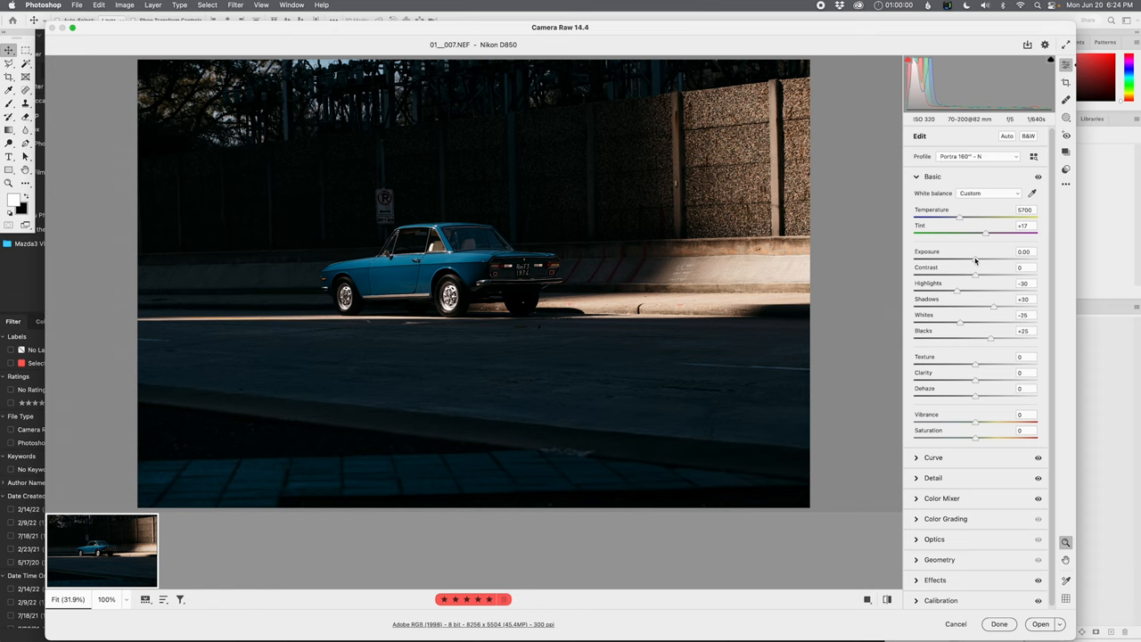
left_click_drag(977, 261, 981, 260)
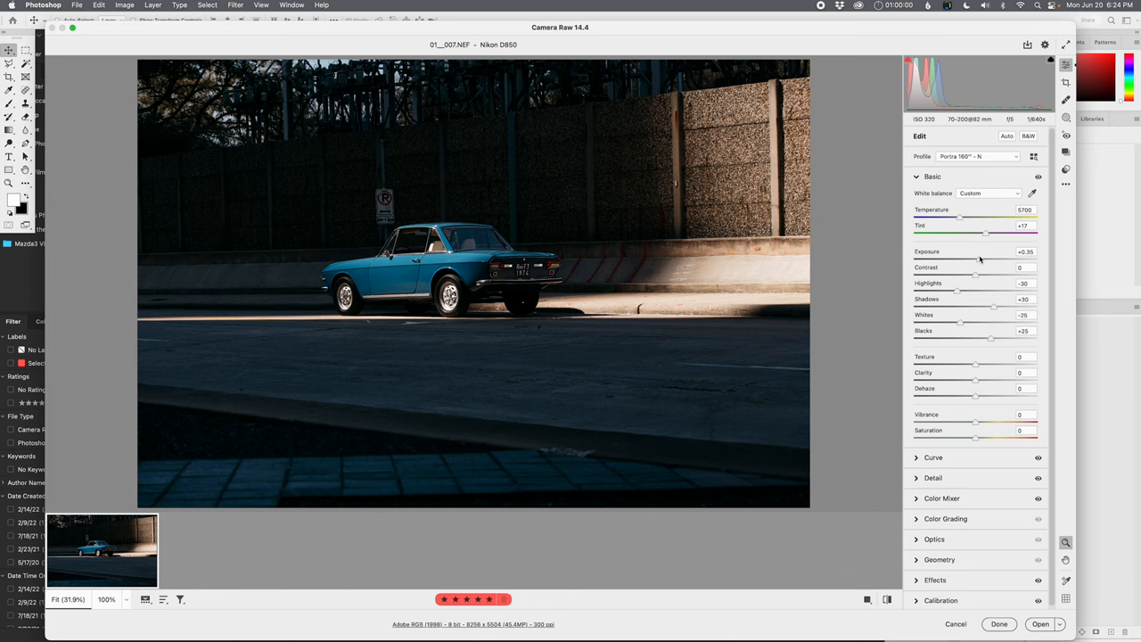
double_click(1025, 251)
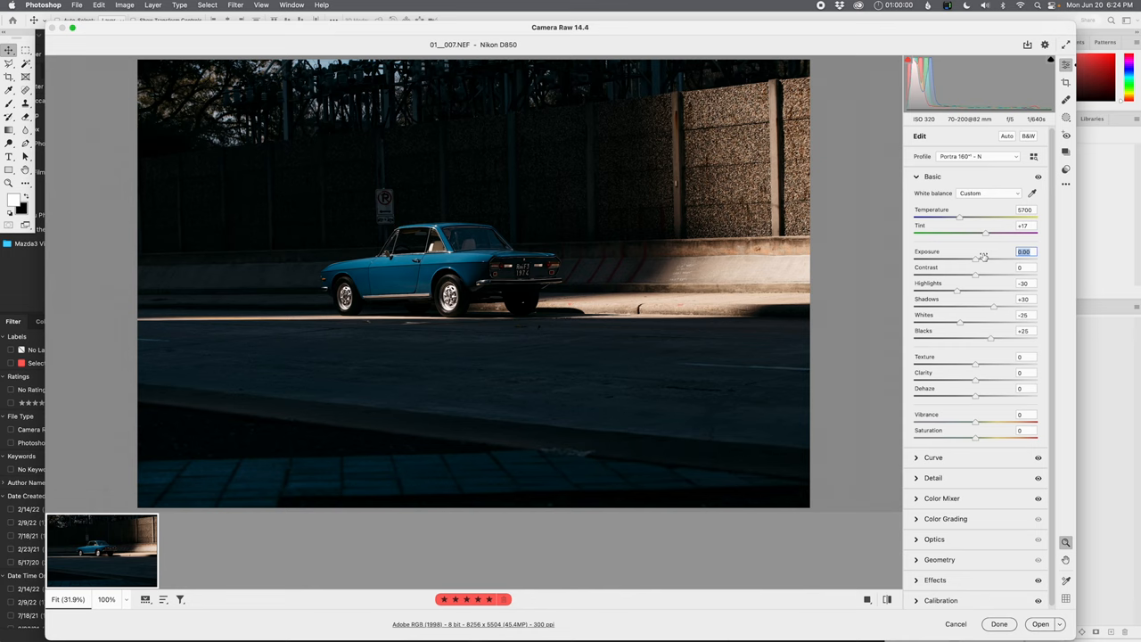
Lift shadows and soften highlights, then open the street shot into Photoshop
left_click(1066, 118)
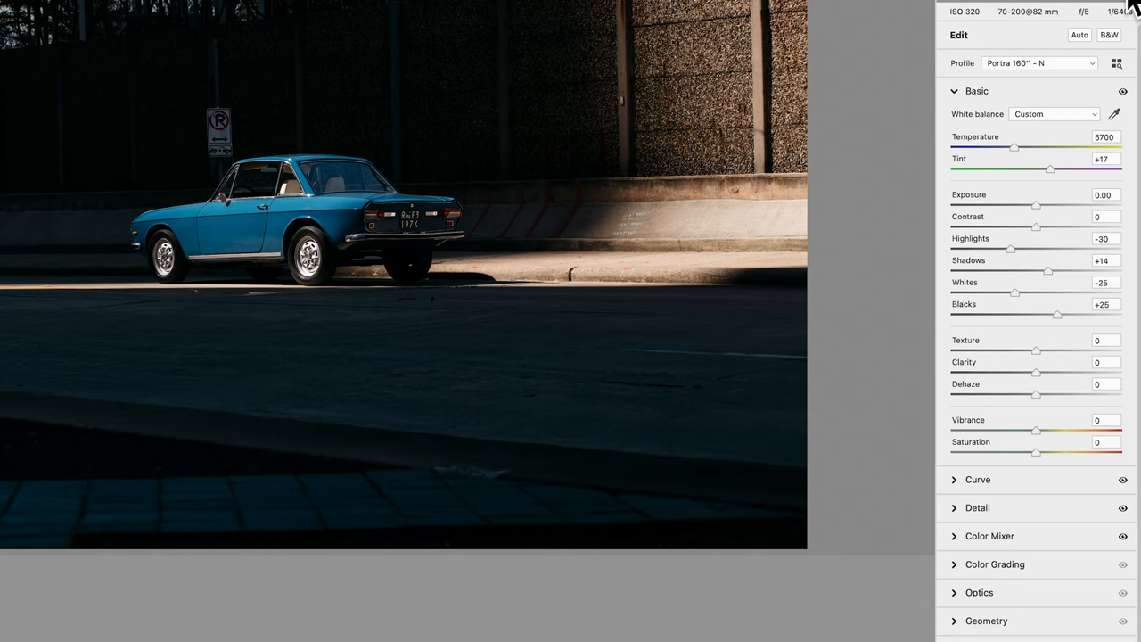
left_click(1123, 11)
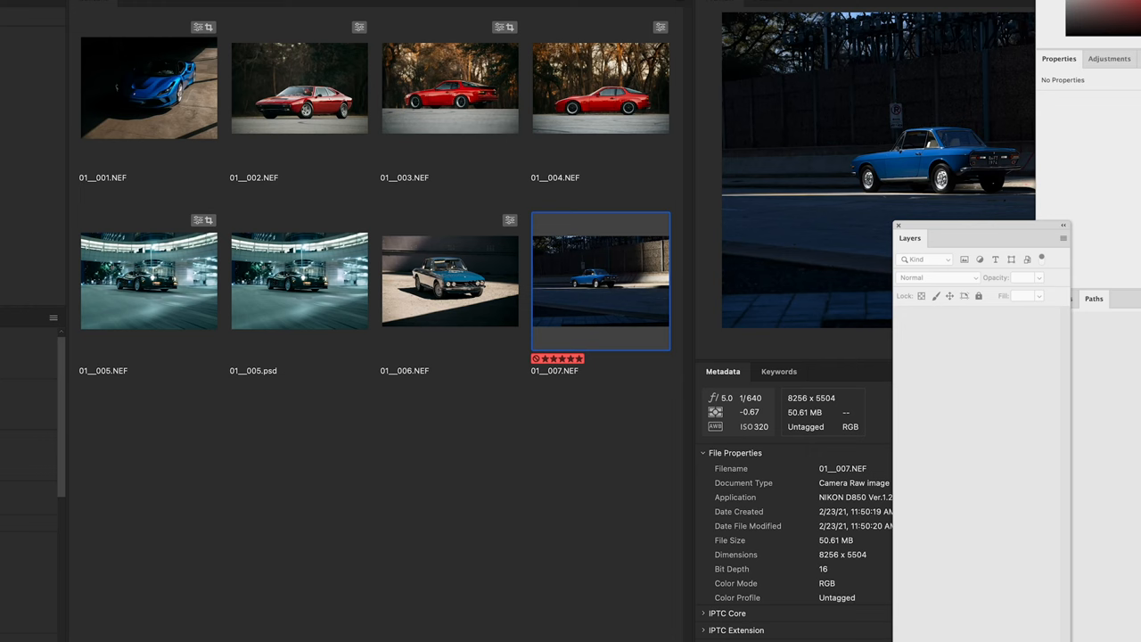
Save the street shot as 01__007.psd and return to Bridge
double_click(599, 278)
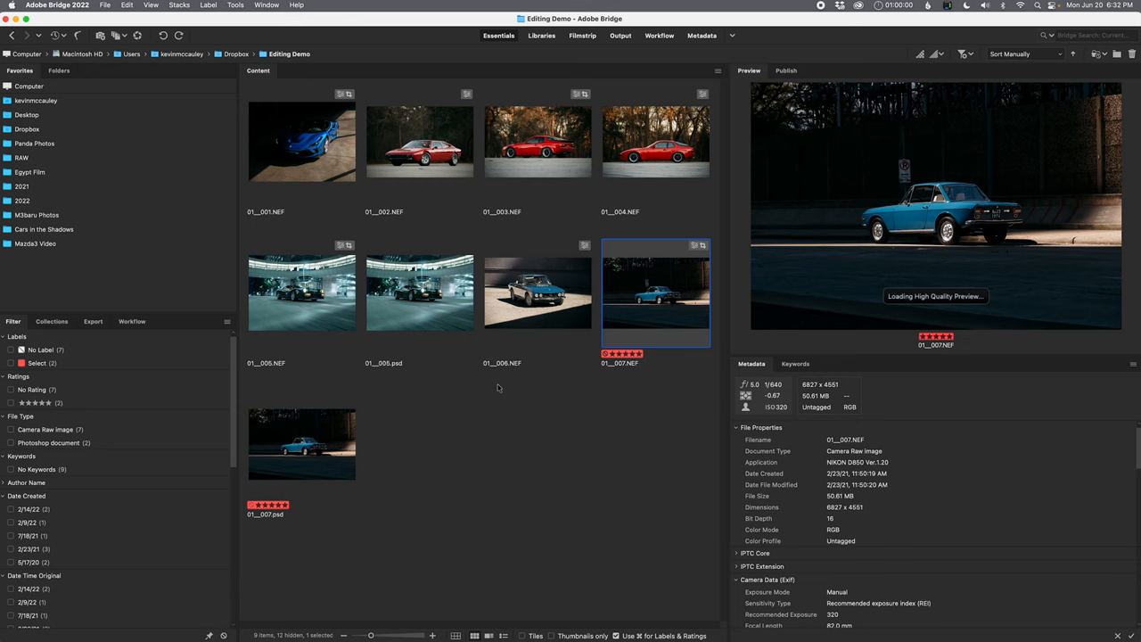
Select 01__006.NEF in Bridge and reopen it in Camera Raw
left_click(538, 293)
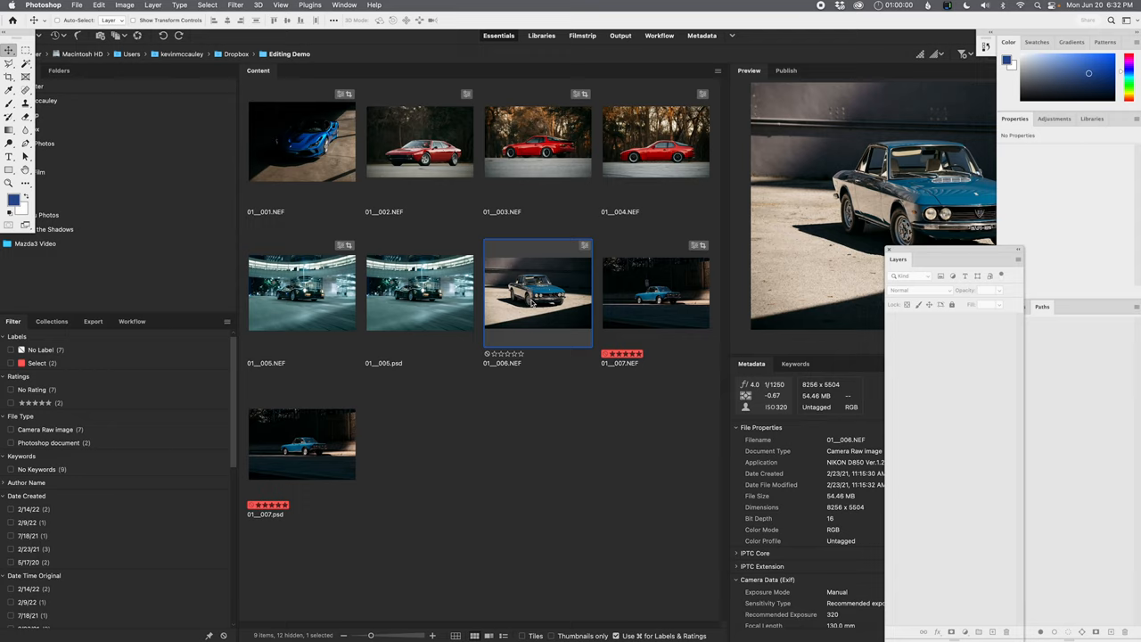
double_click(538, 292)
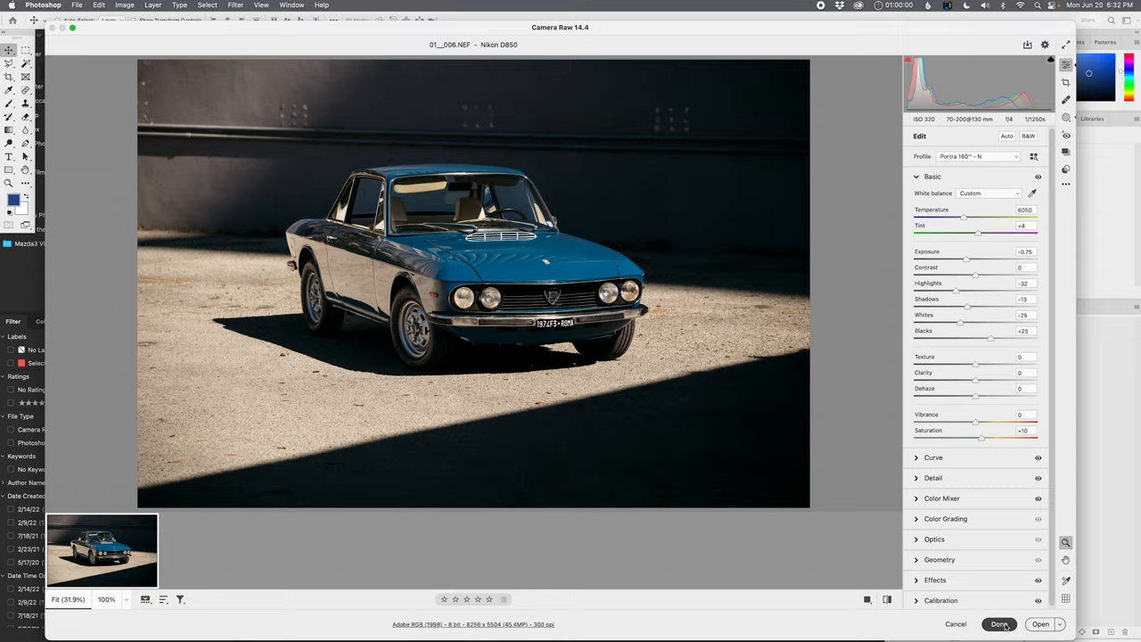